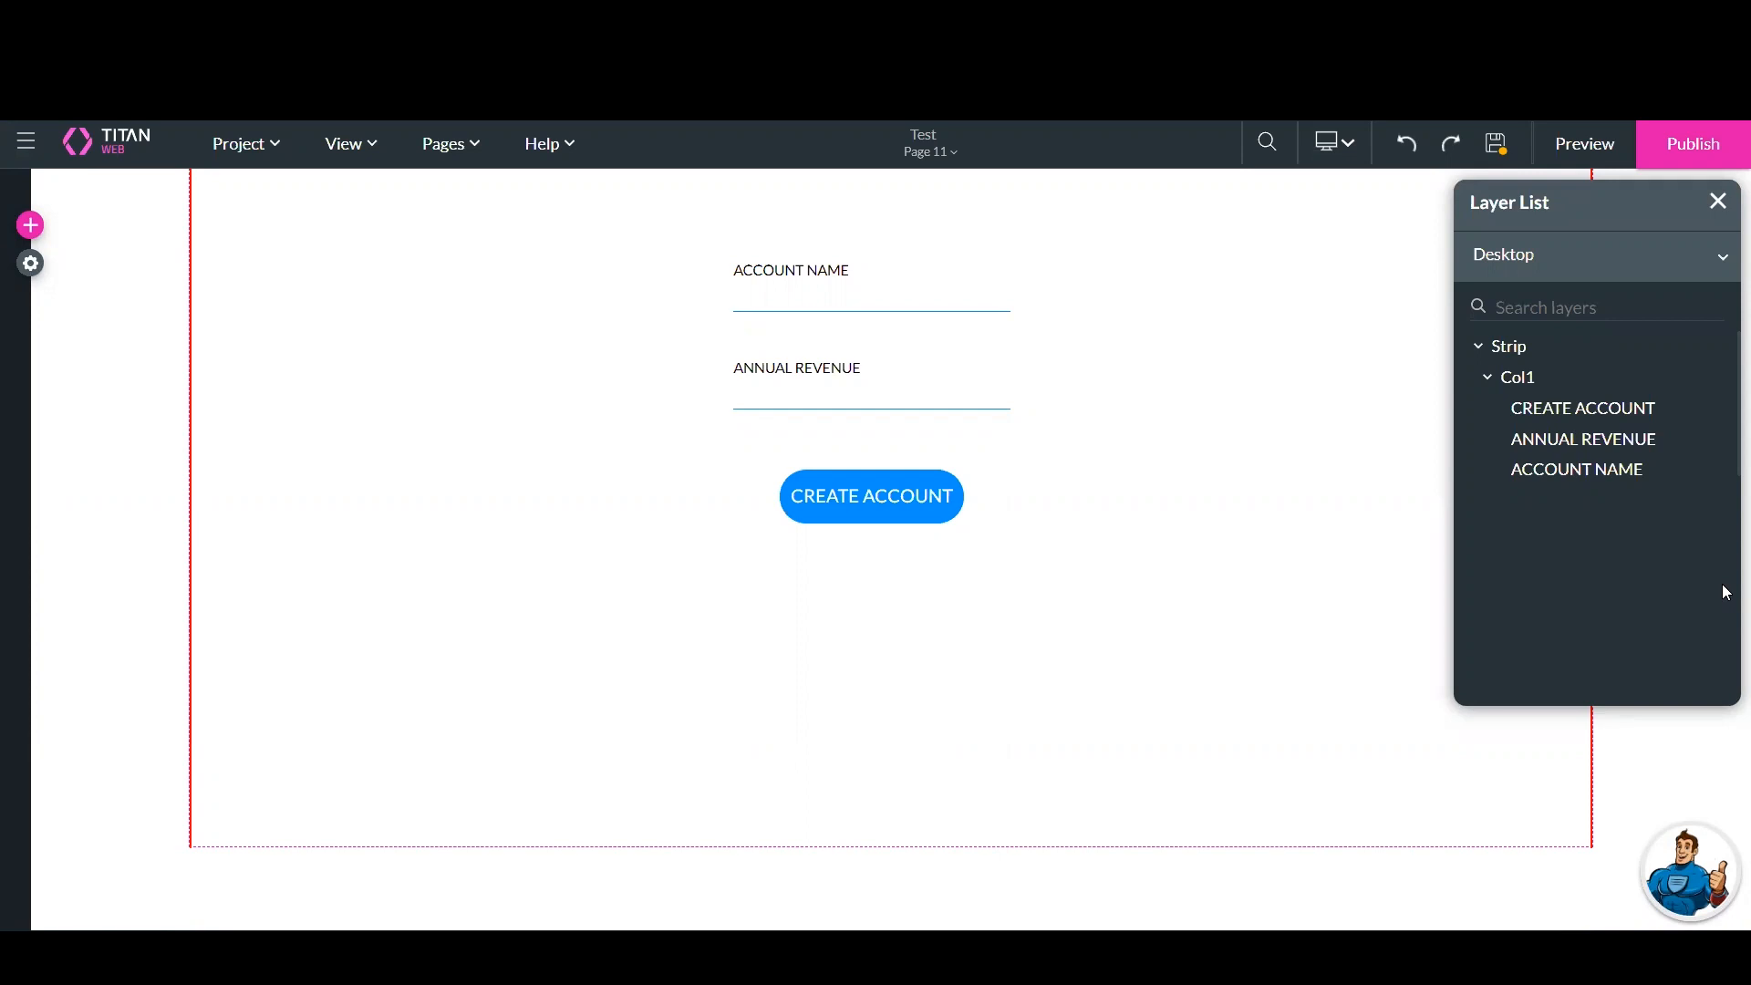
Browse the input elements and delete the newly added currency field
{"action": "left_click", "coordinate": [870, 287]}
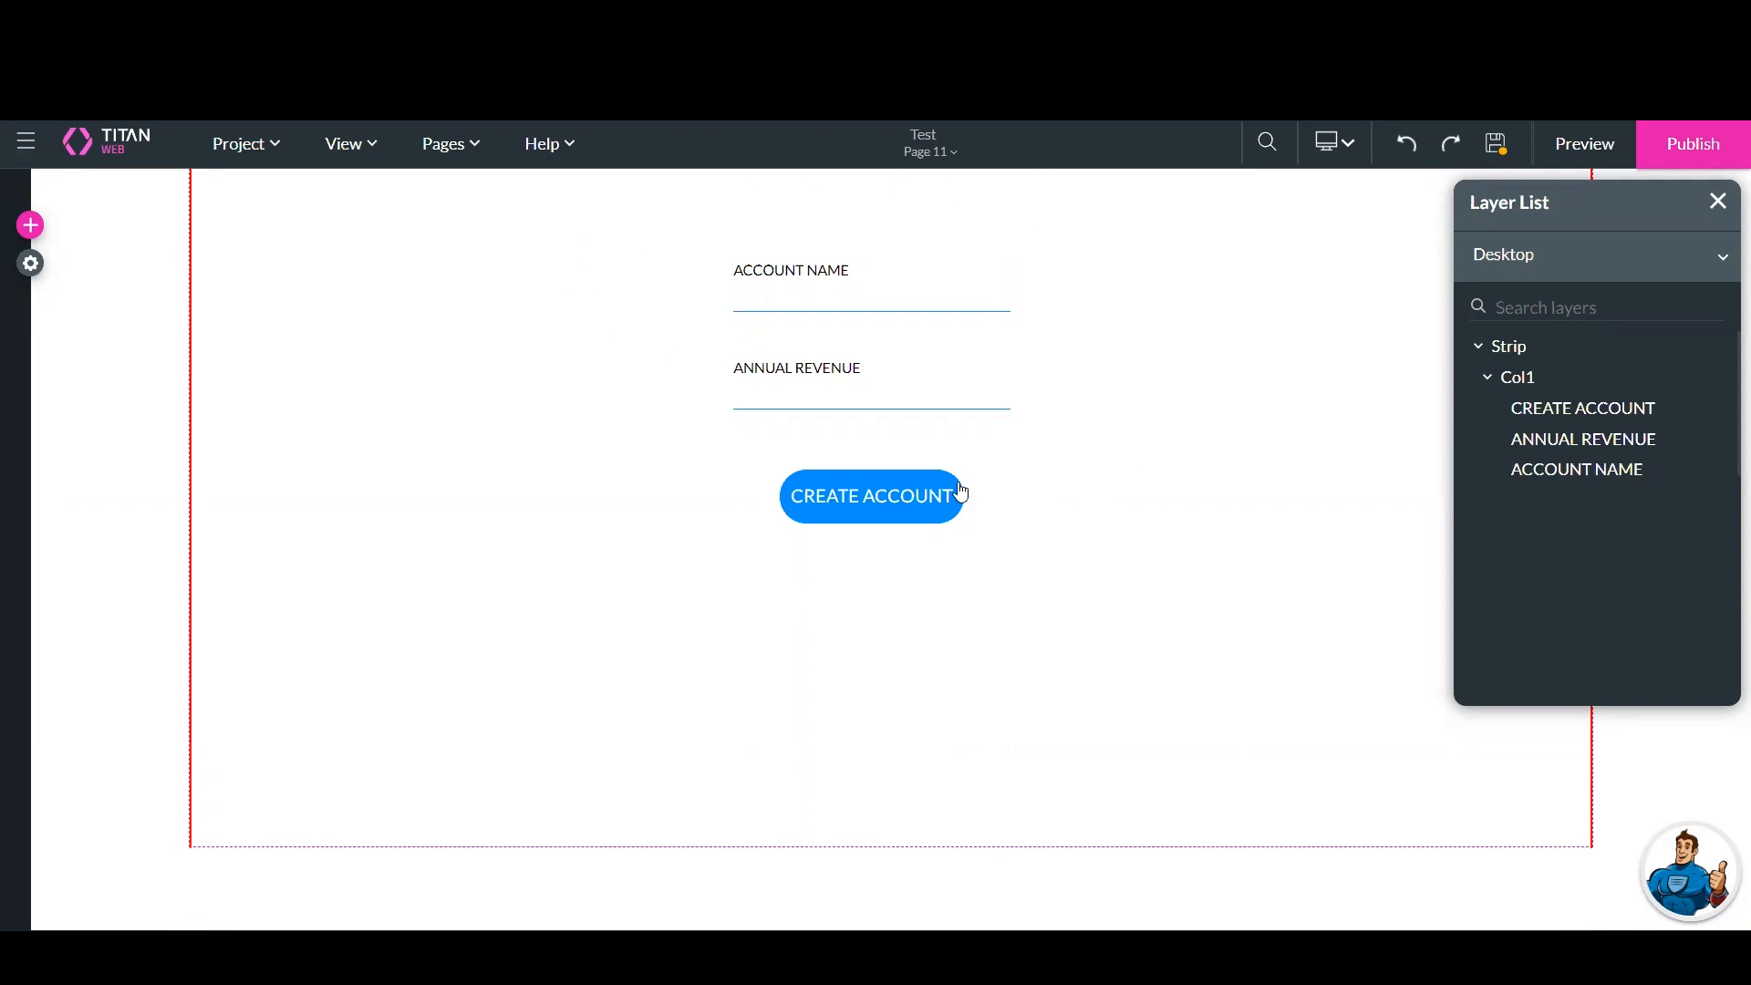
{"action": "left_click", "coordinate": [871, 383]}
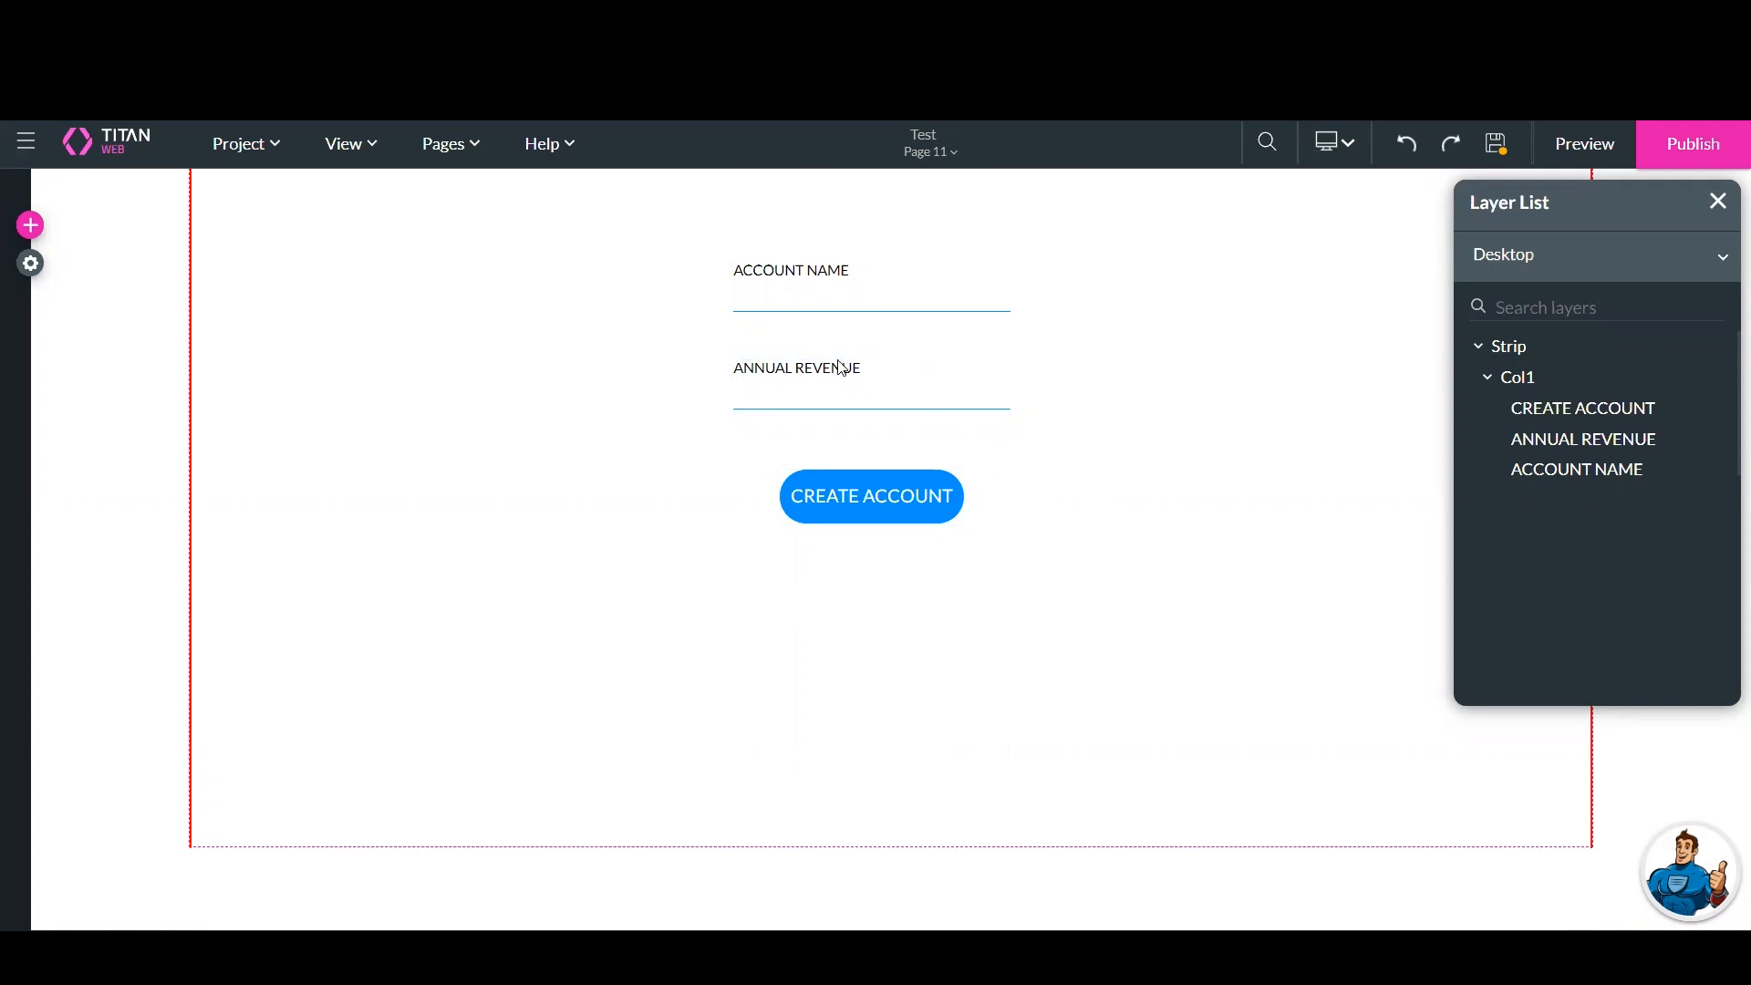
{"action": "mouse_move", "coordinate": [31, 226]}
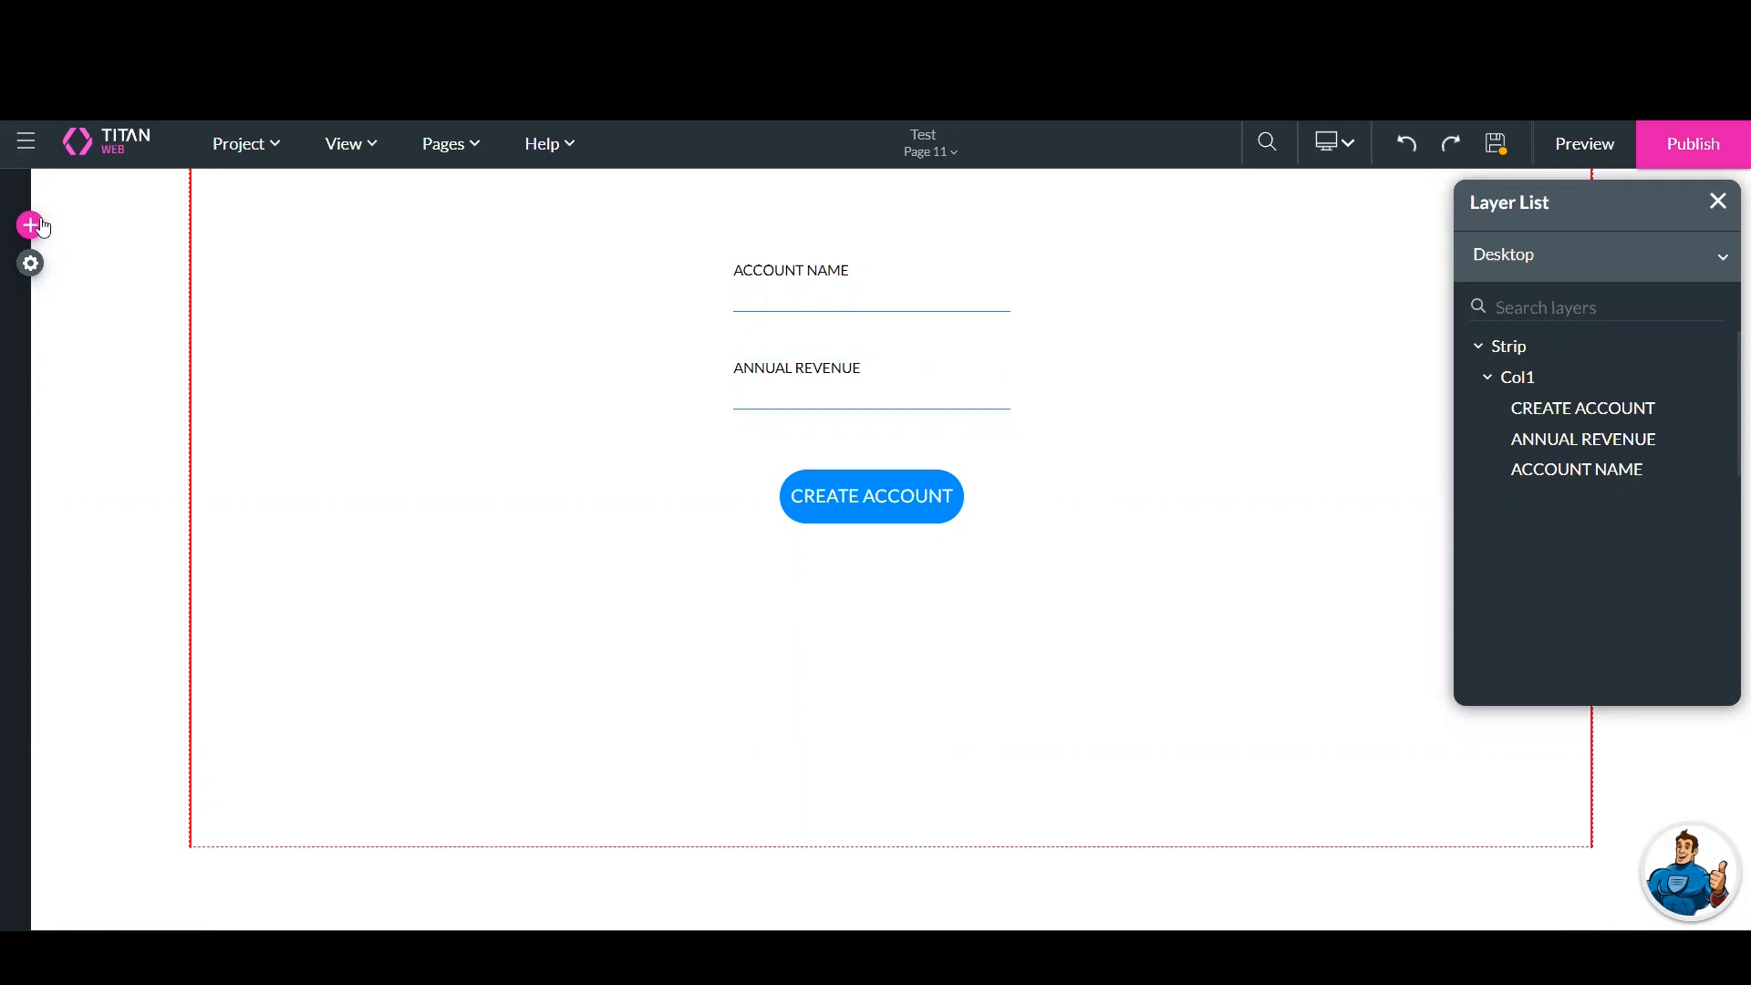
{"action": "left_click", "coordinate": [31, 226]}
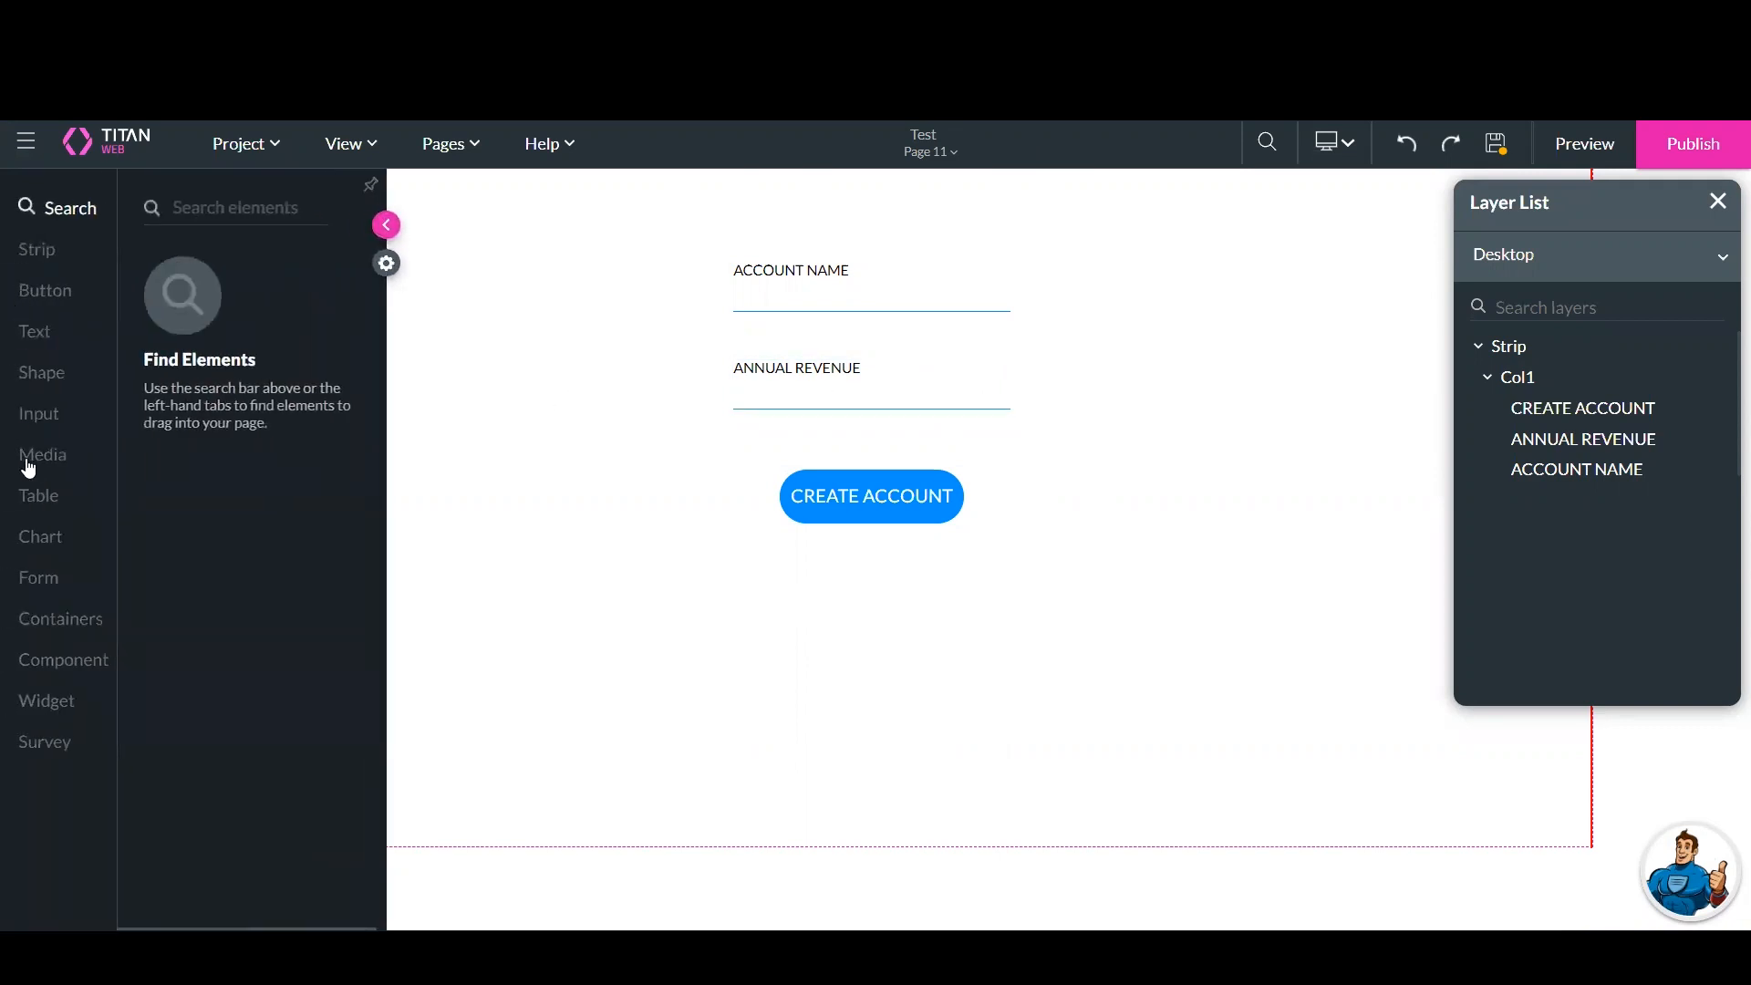
{"action": "mouse_move", "coordinate": [38, 425]}
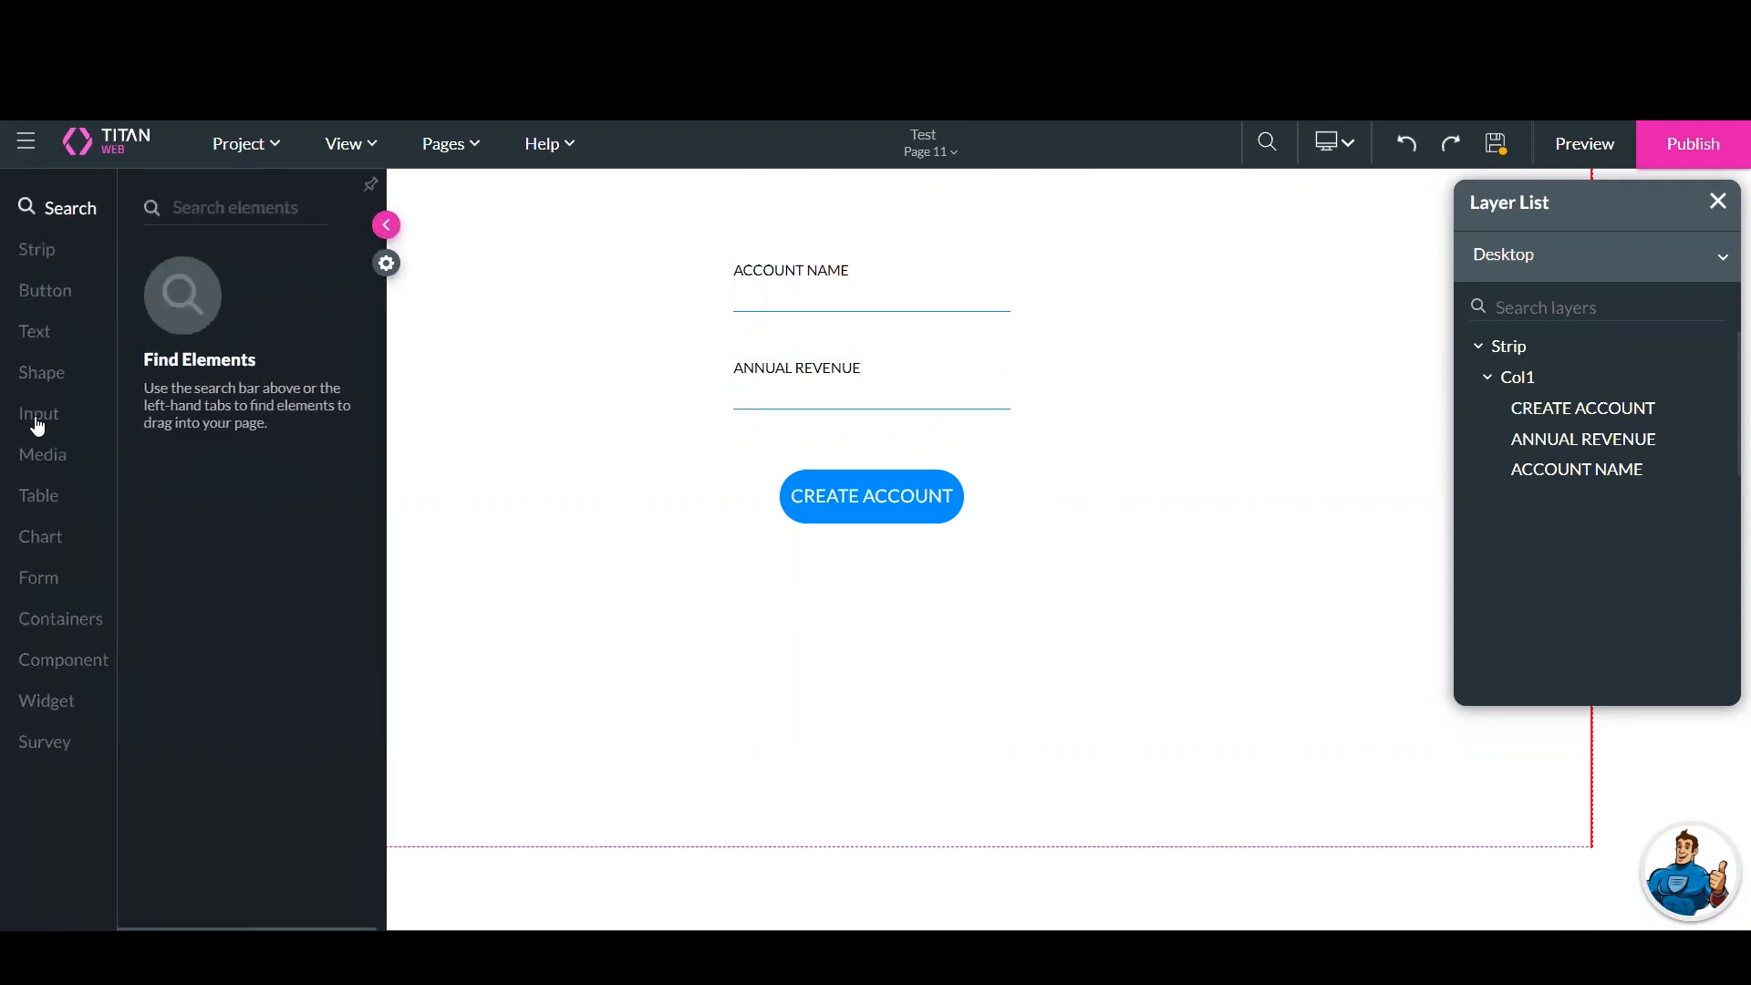
{"action": "left_click", "coordinate": [38, 414]}
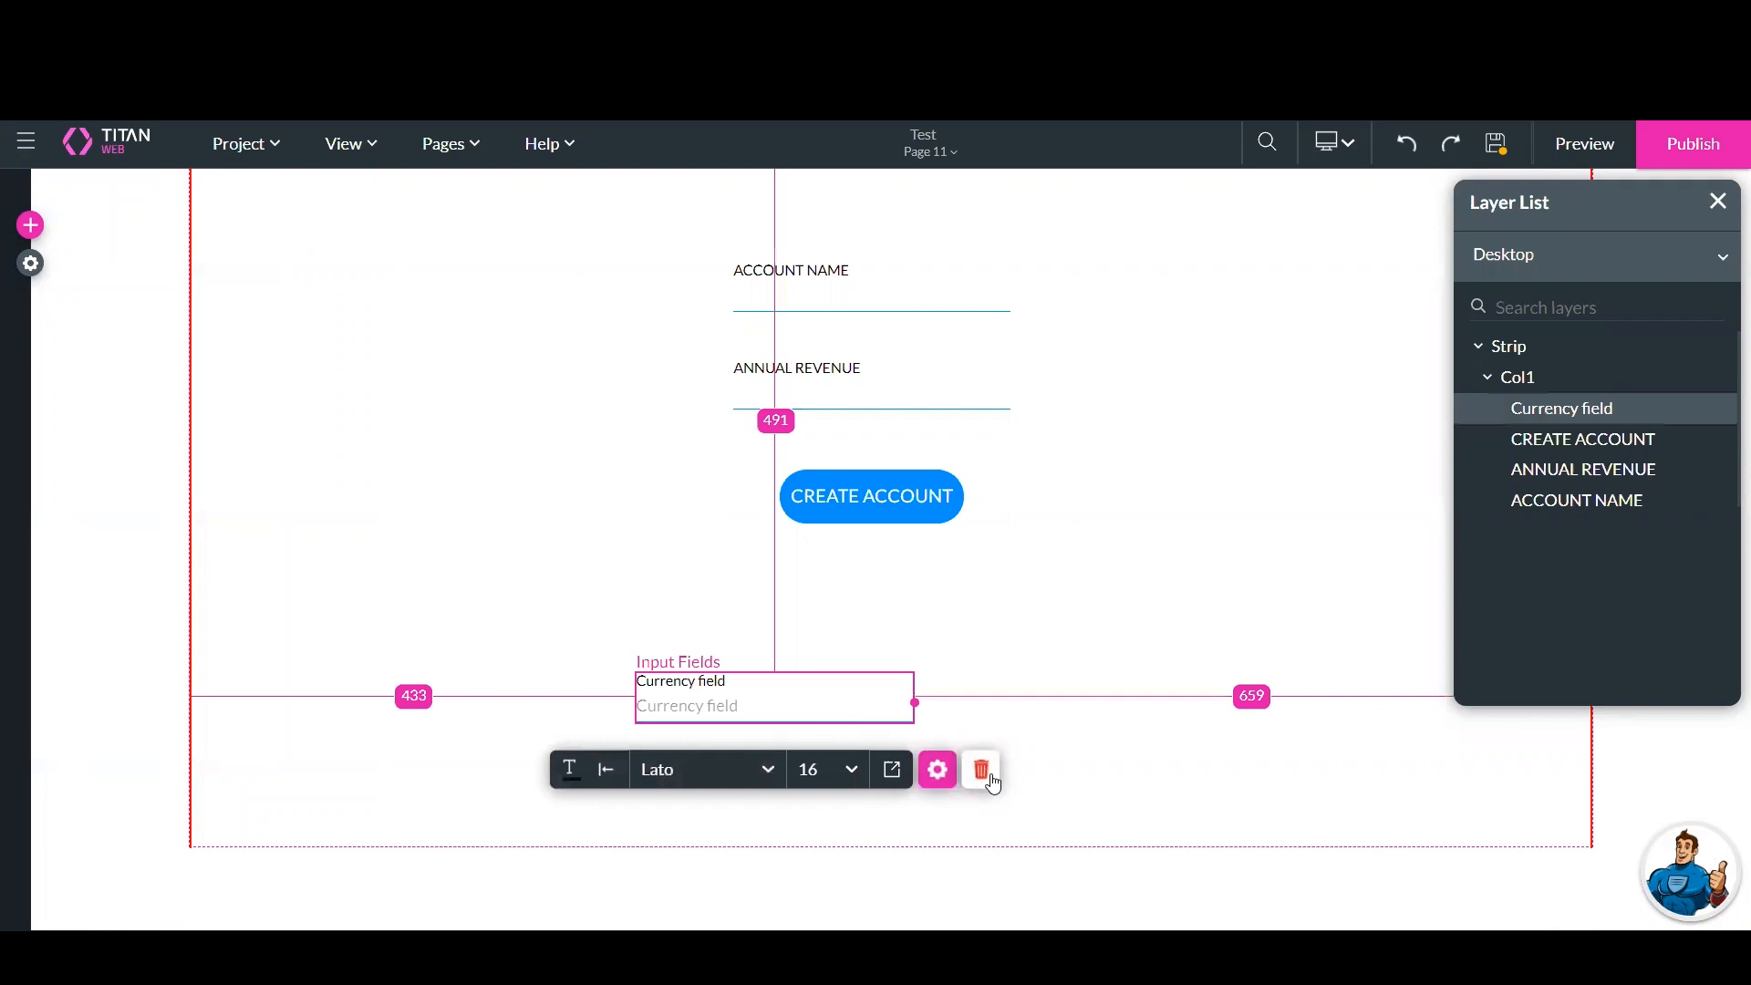
{"action": "left_click", "coordinate": [982, 769]}
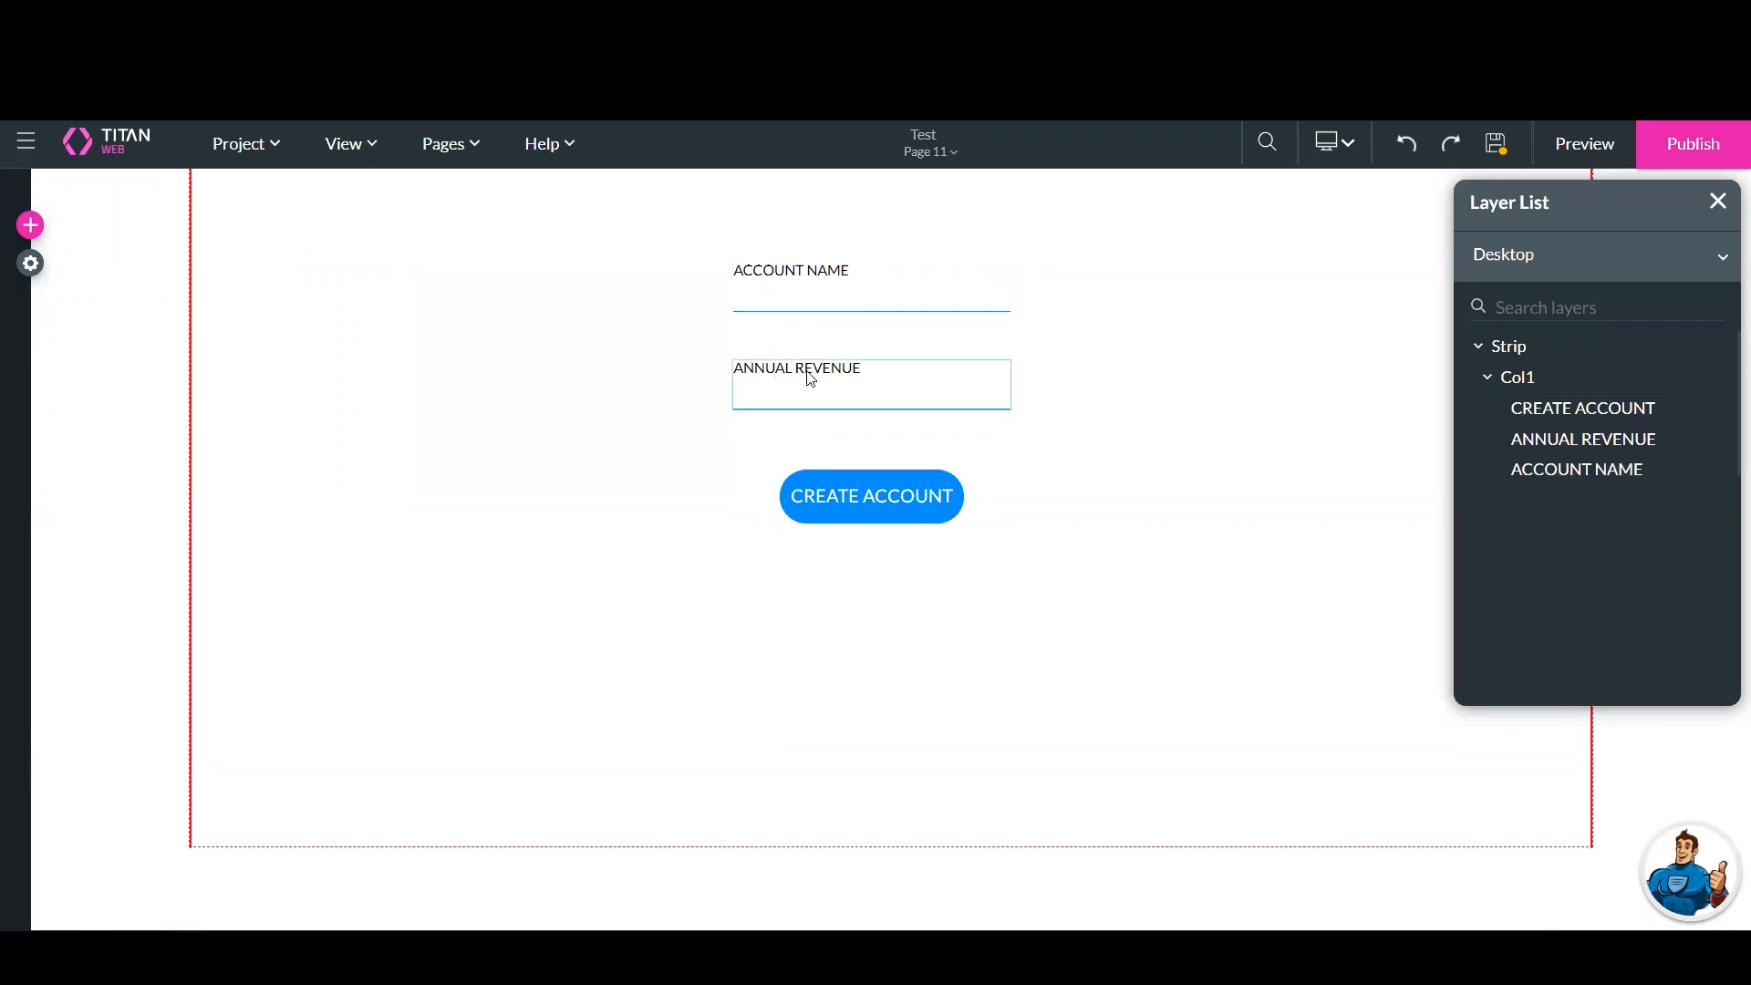
Enable the Prefix option under Interactivity in the ANNUAL REVENUE field's Currency Settings
{"action": "left_click", "coordinate": [872, 383]}
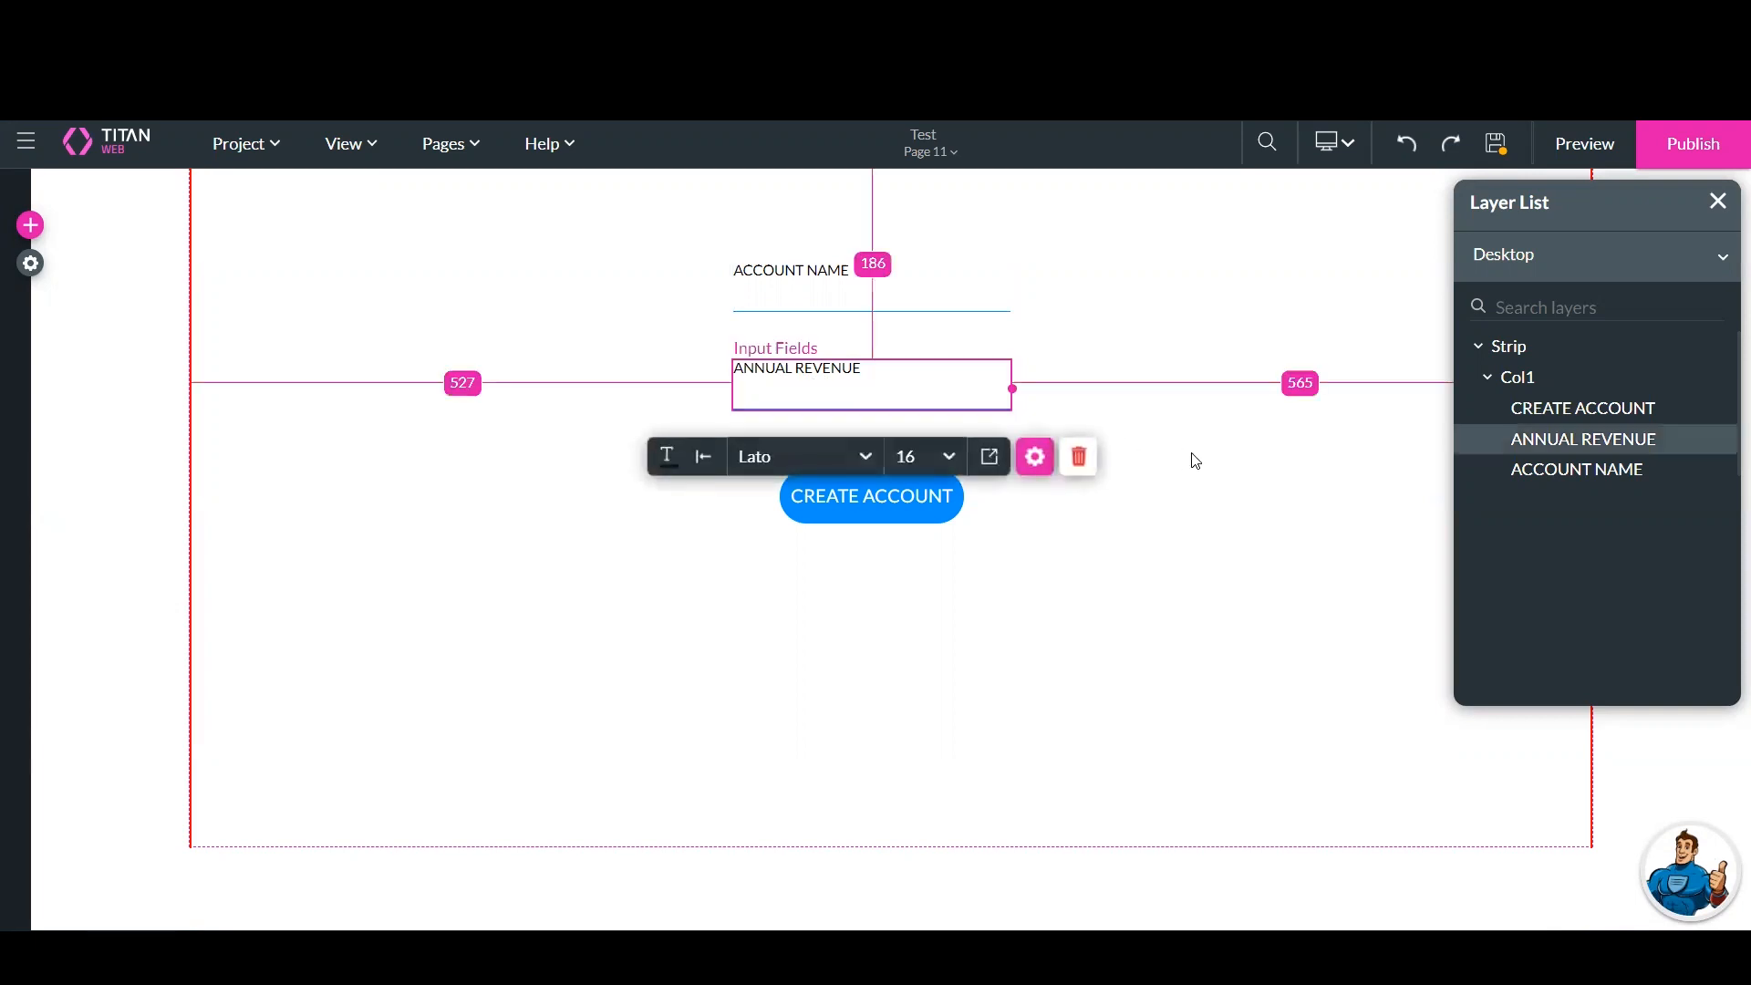
{"action": "left_click", "coordinate": [1032, 455]}
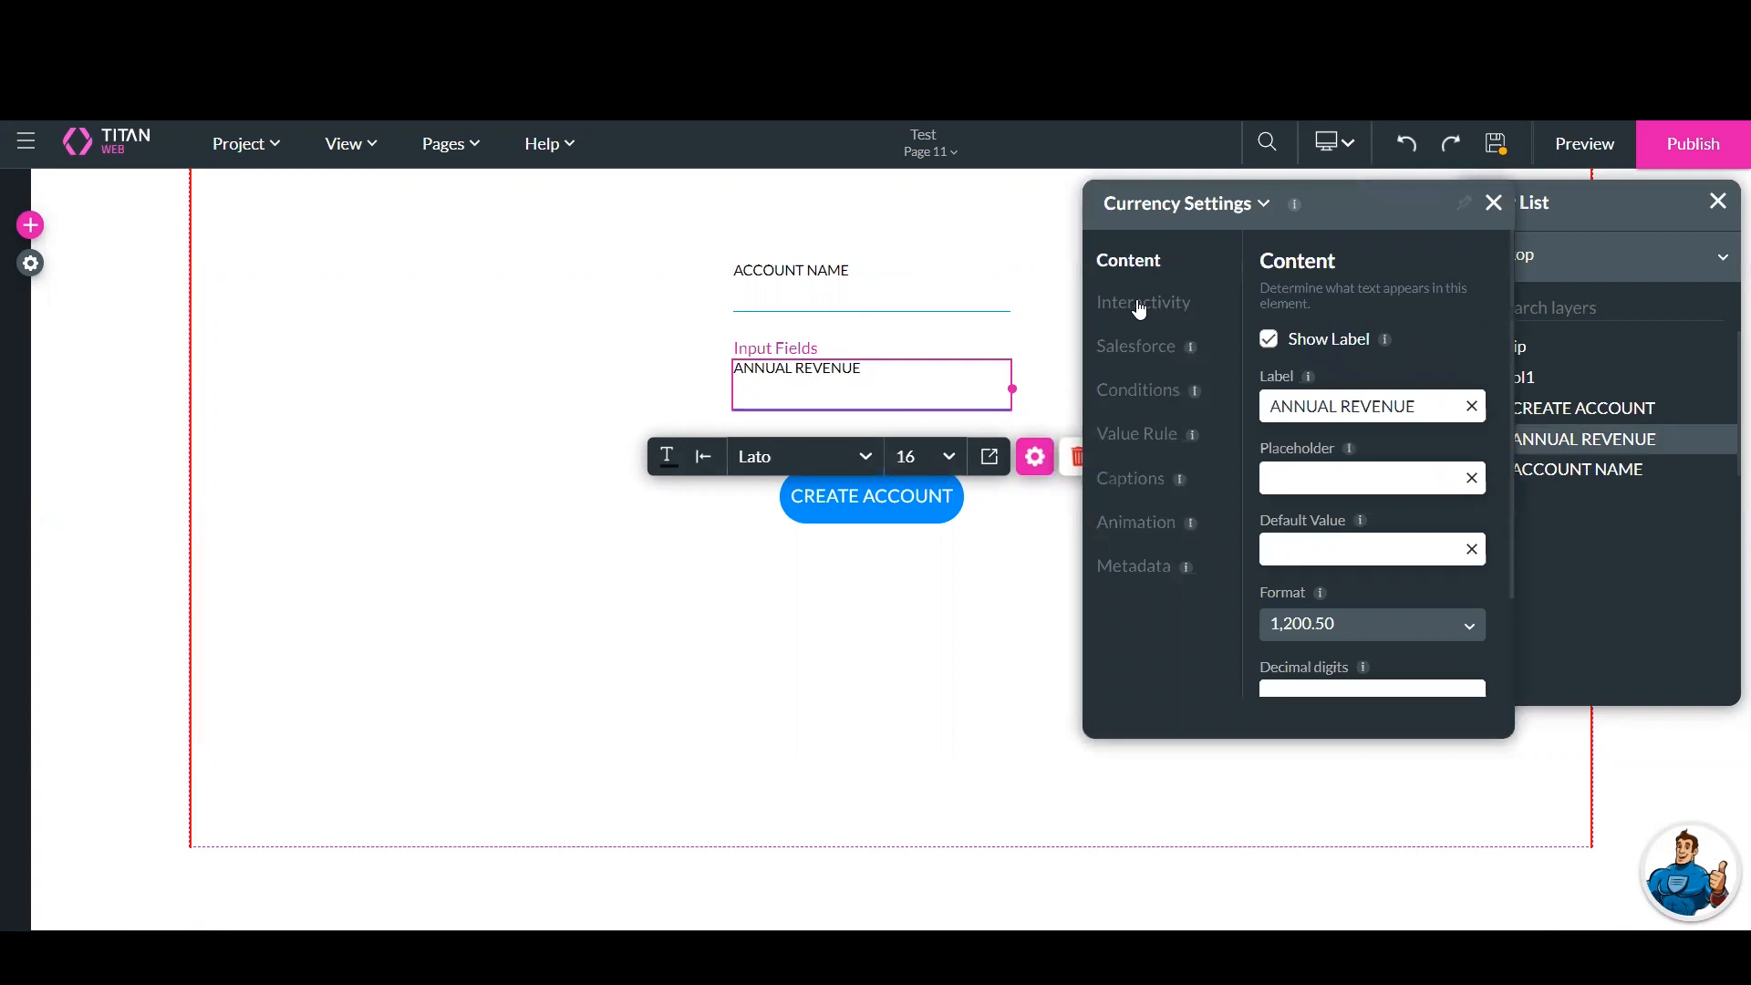
{"action": "left_click", "coordinate": [1143, 302]}
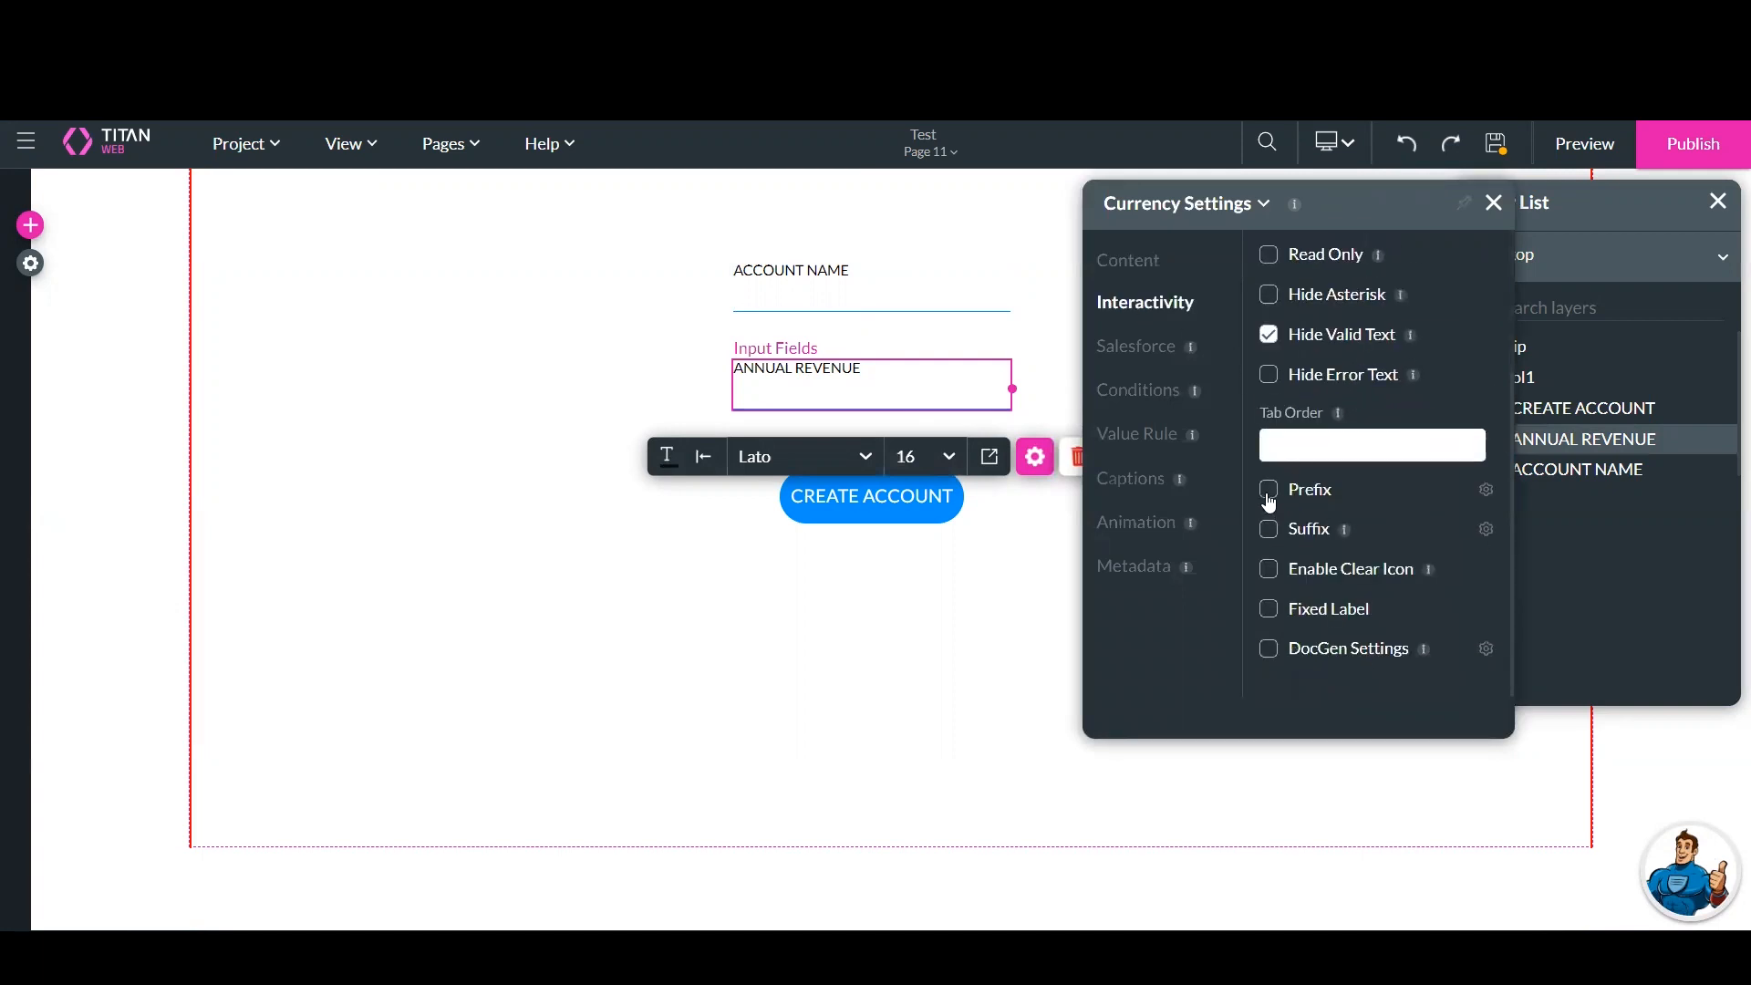
{"action": "left_click", "coordinate": [1268, 489]}
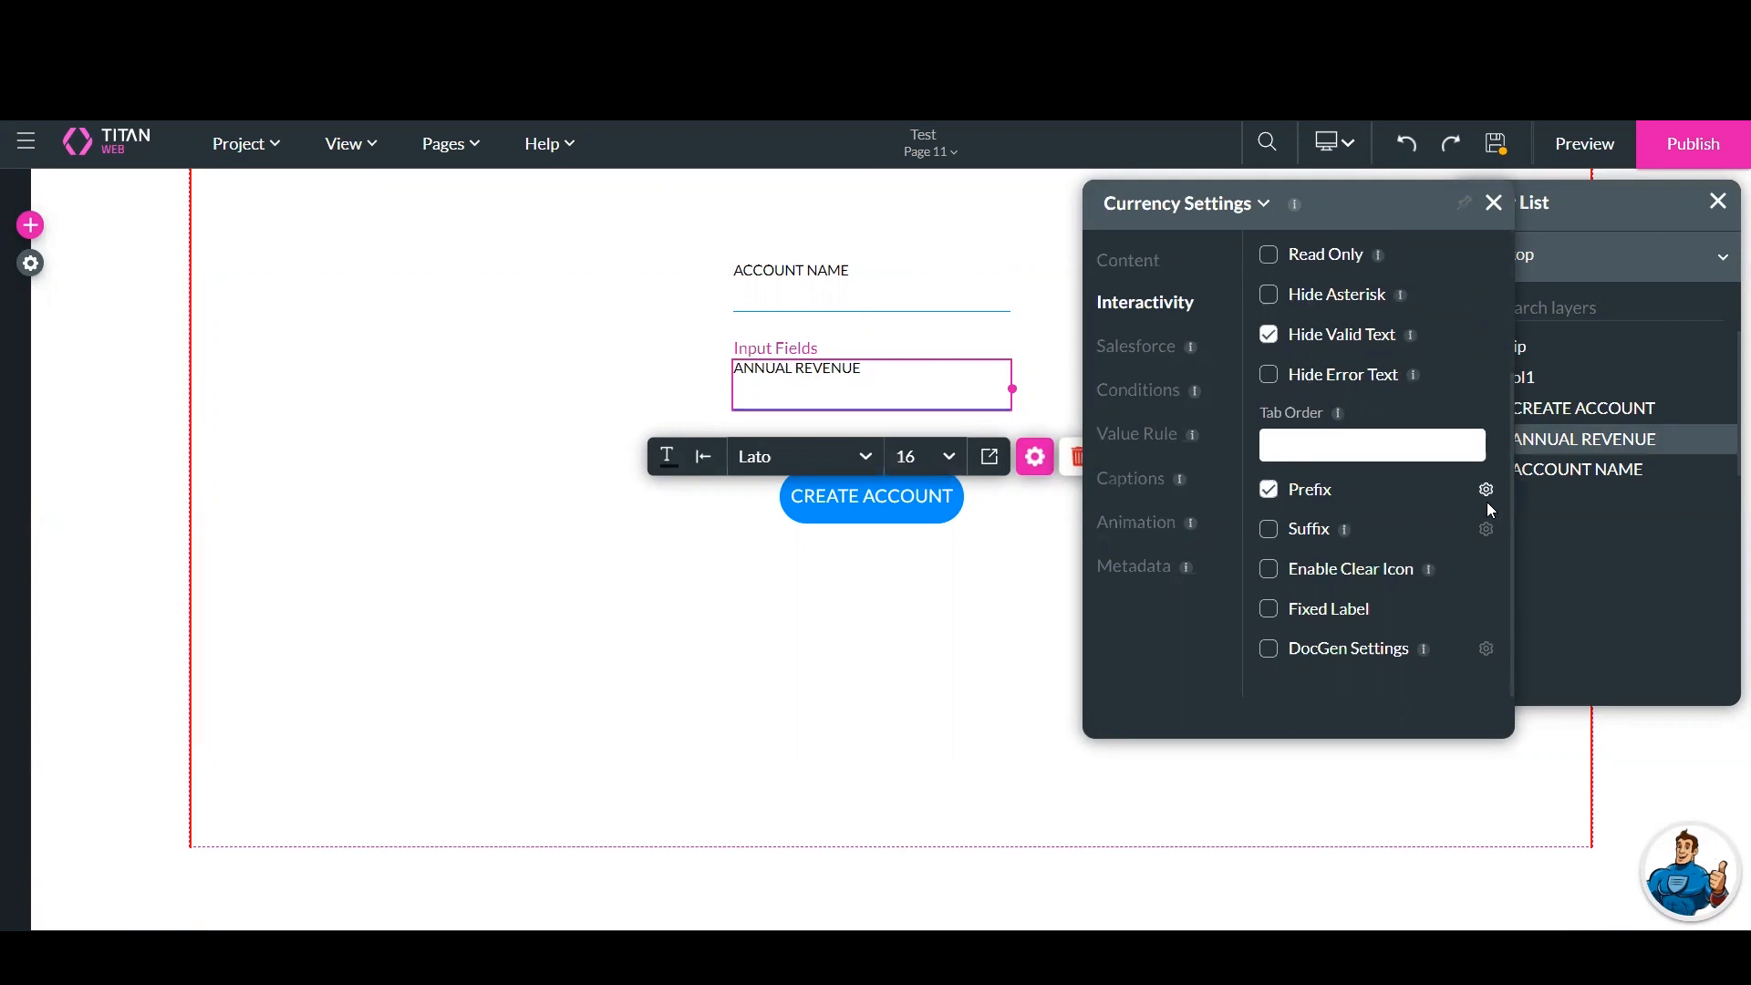
Set the prefix text of the ANNUAL REVENUE field to 'USD $' and apply it
{"action": "left_click", "coordinate": [1487, 489]}
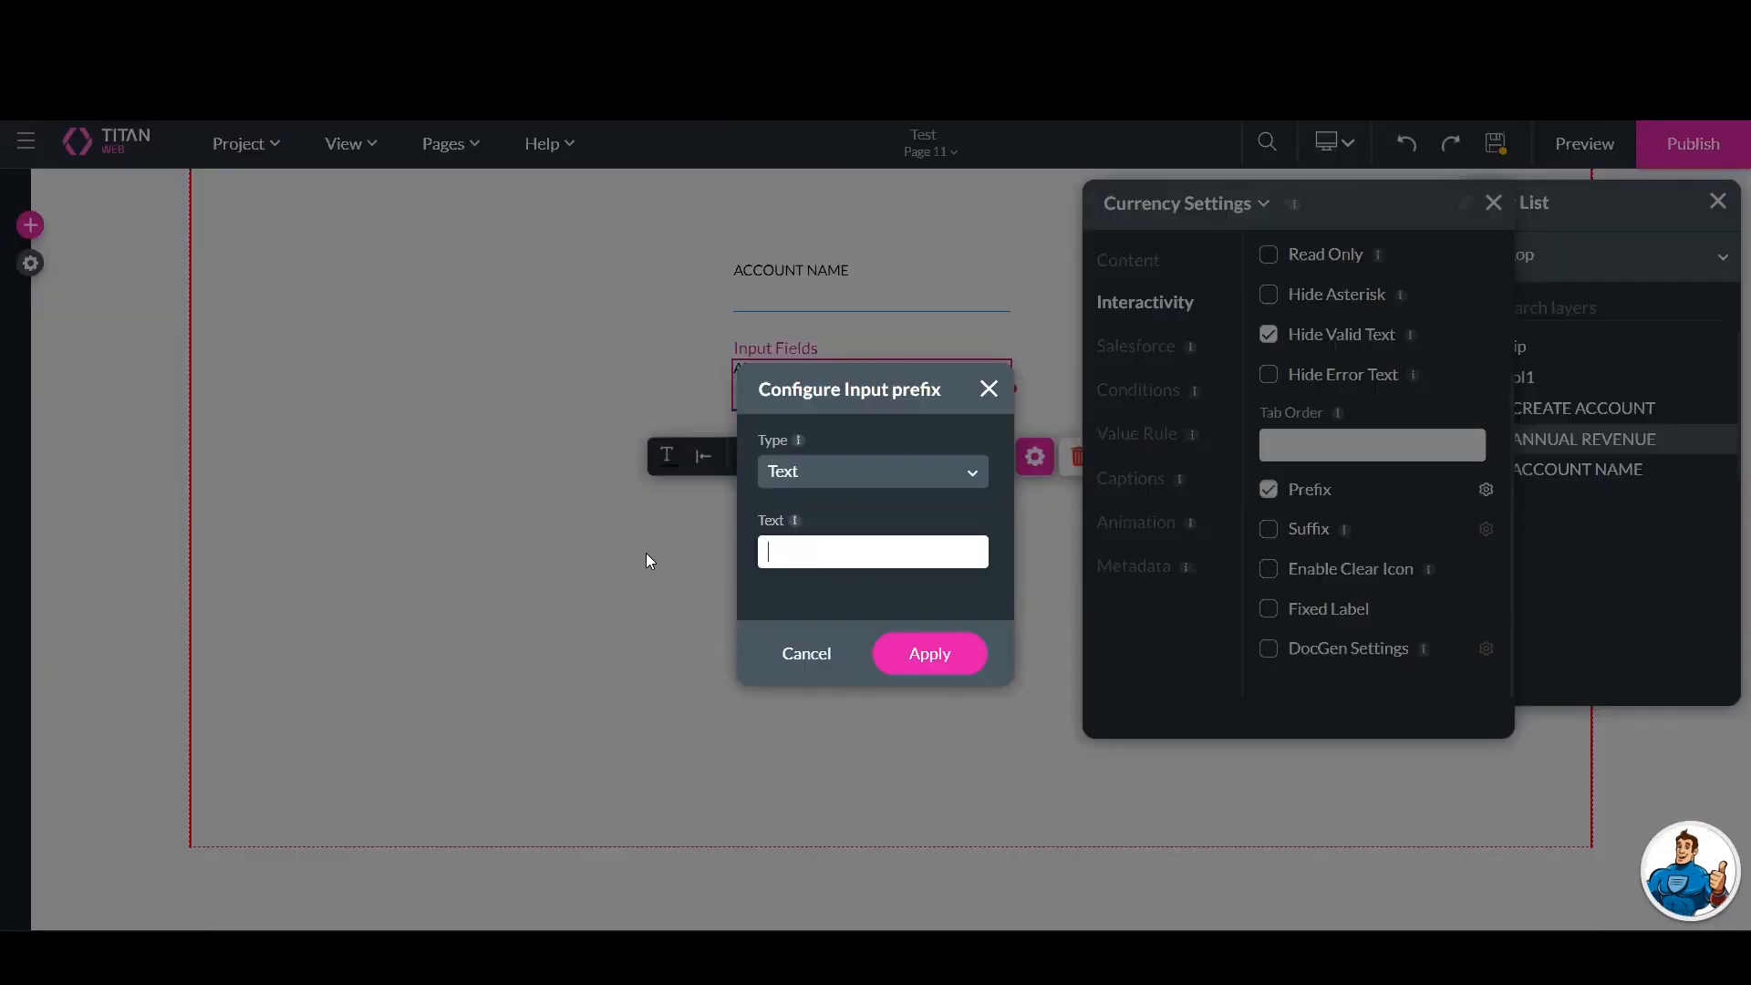
{"action": "type", "text": "US"}
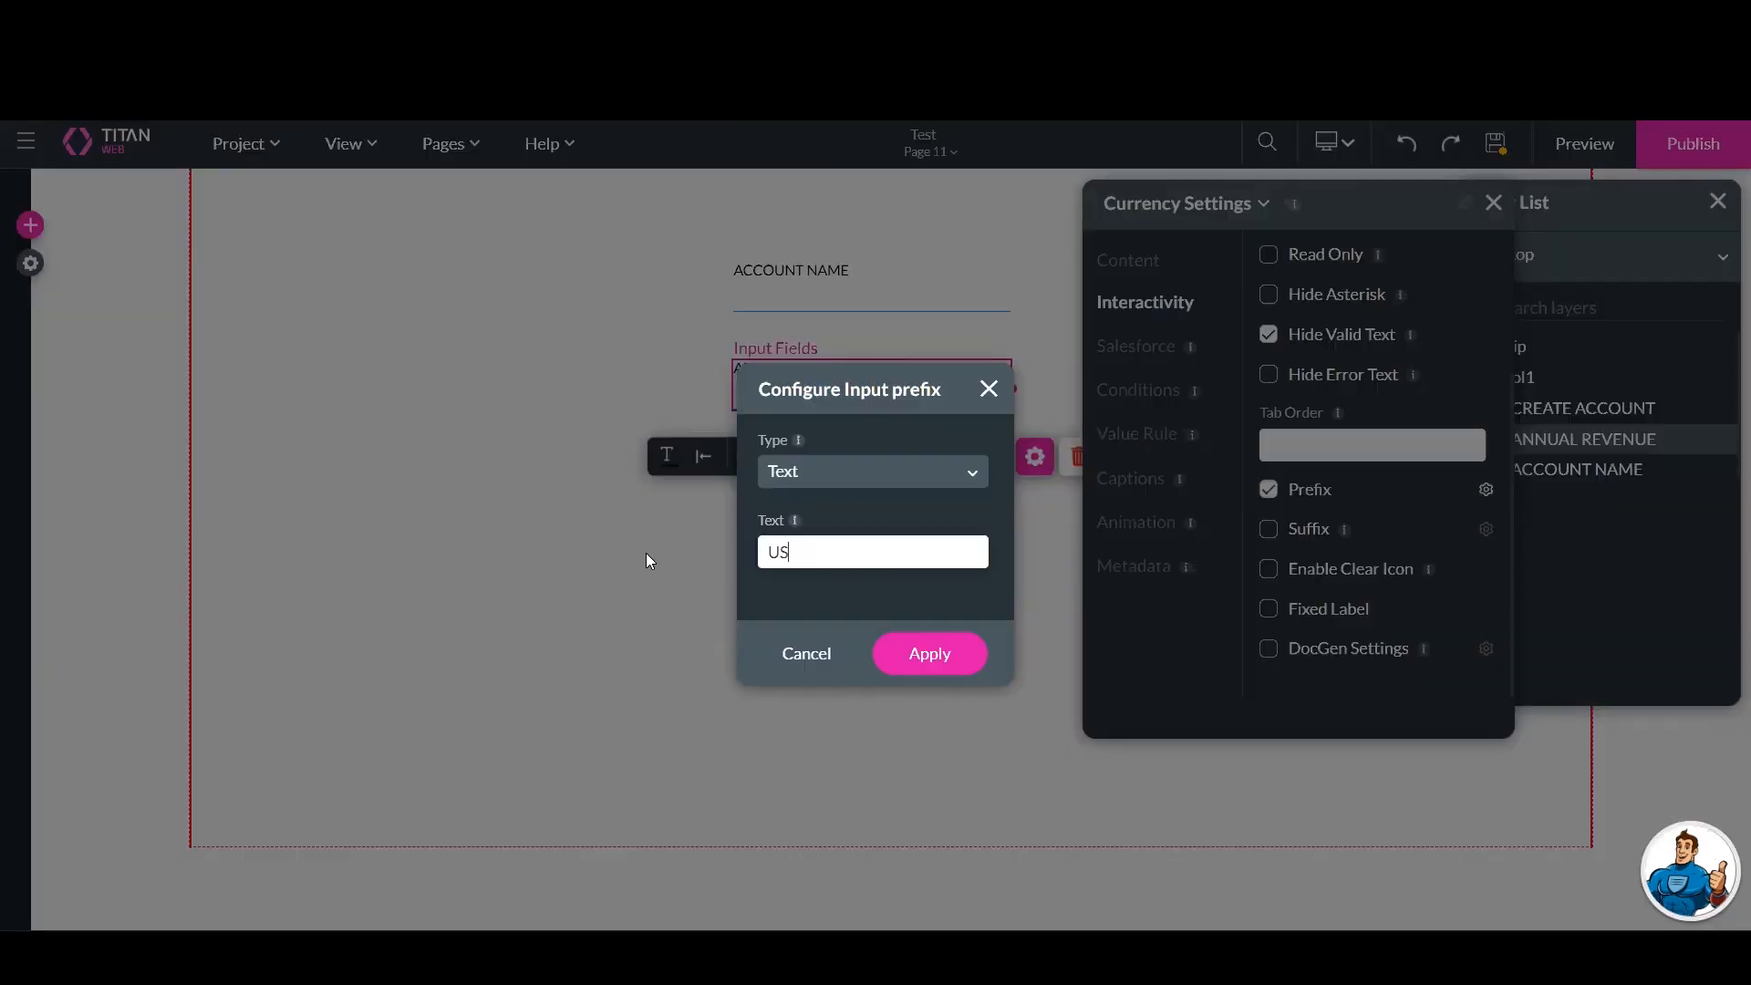
{"action": "type", "text": "D"}
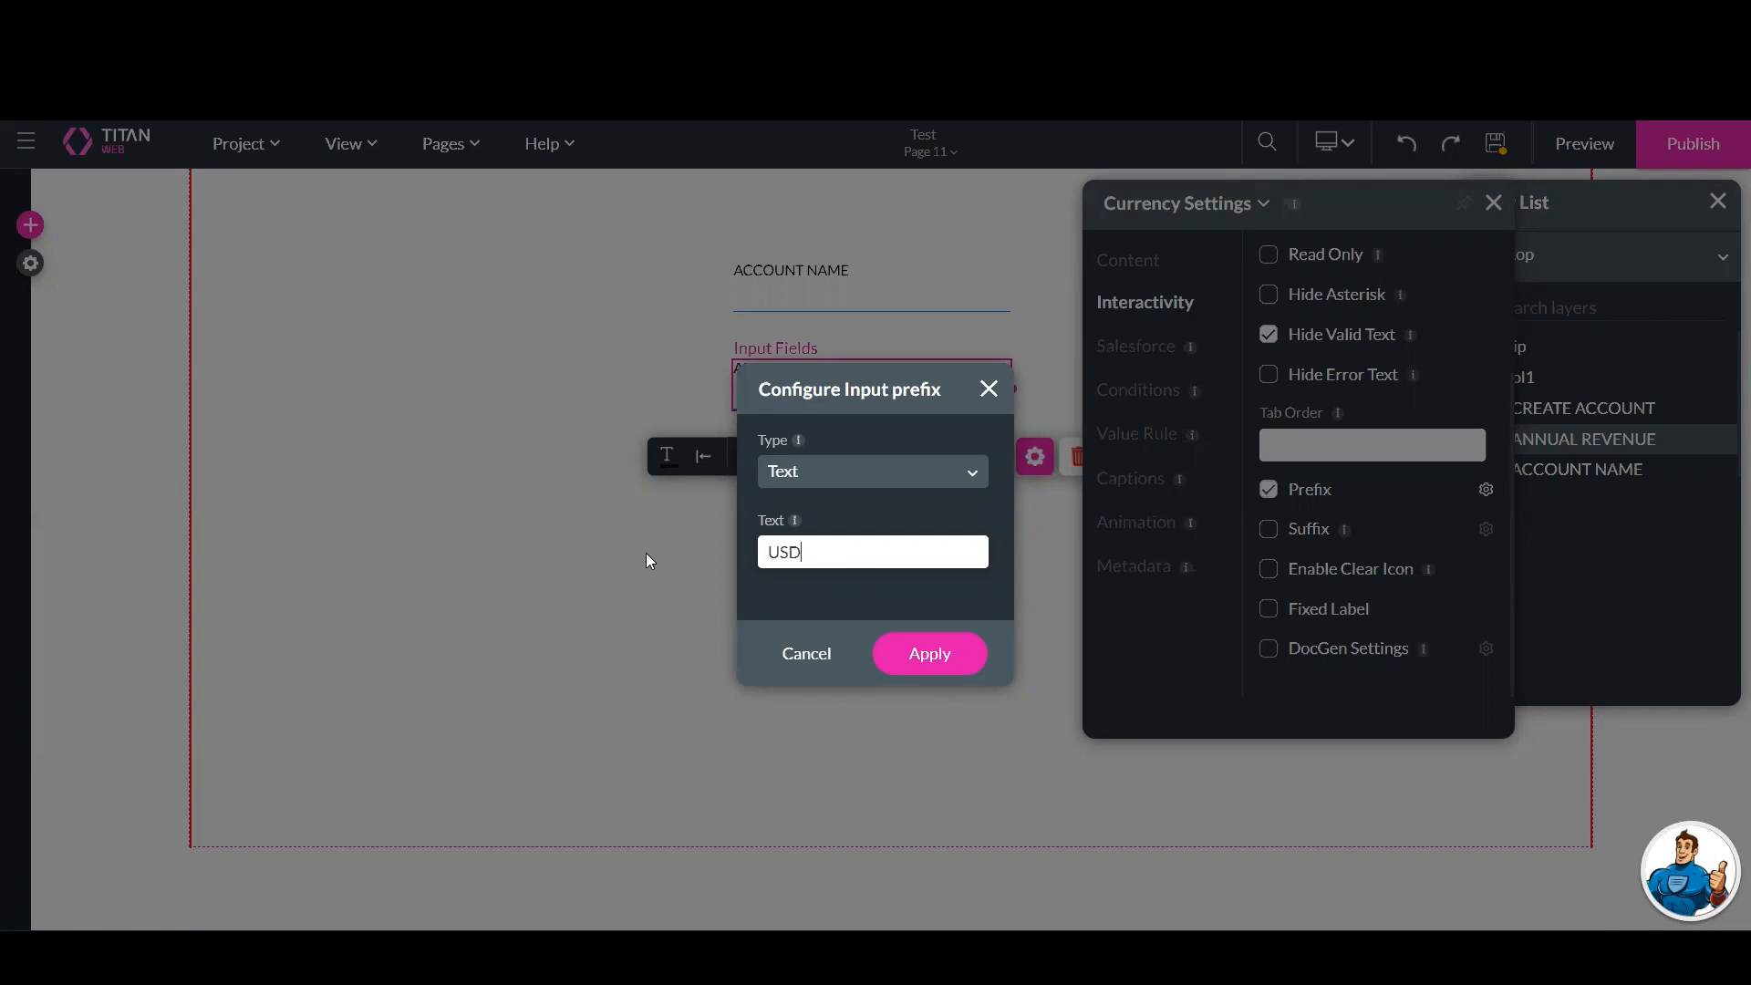
{"action": "type", "text": "$"}
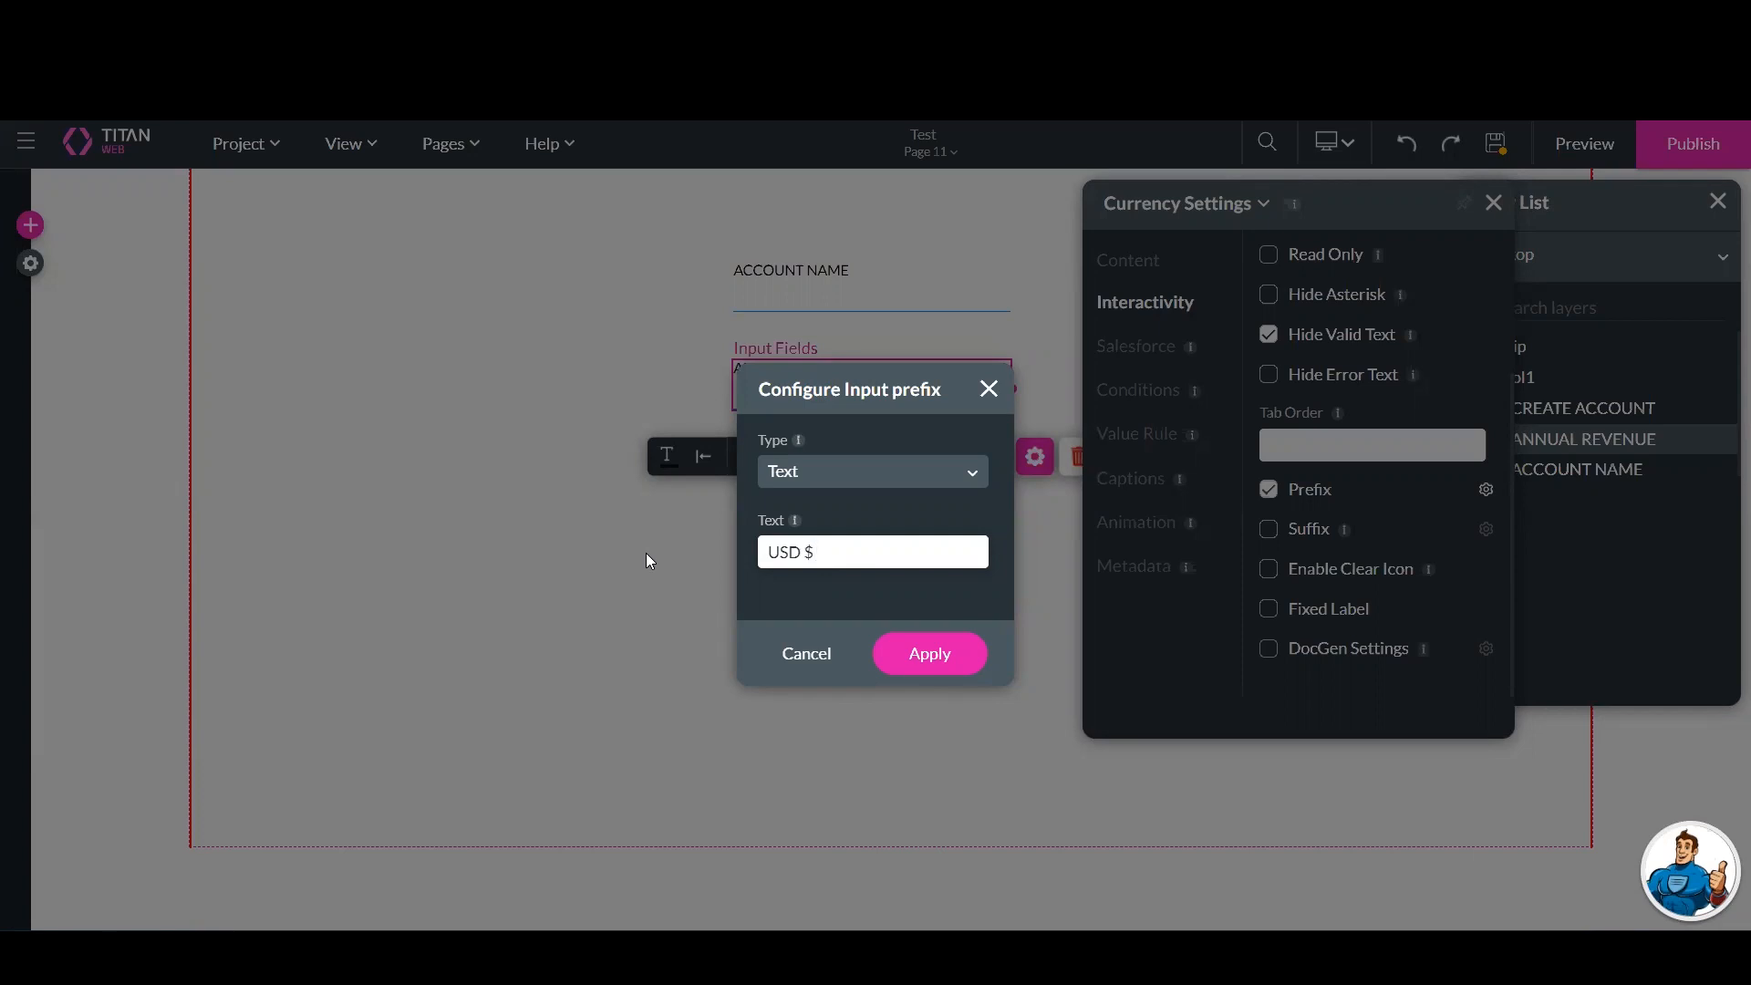
{"action": "left_click", "coordinate": [929, 653]}
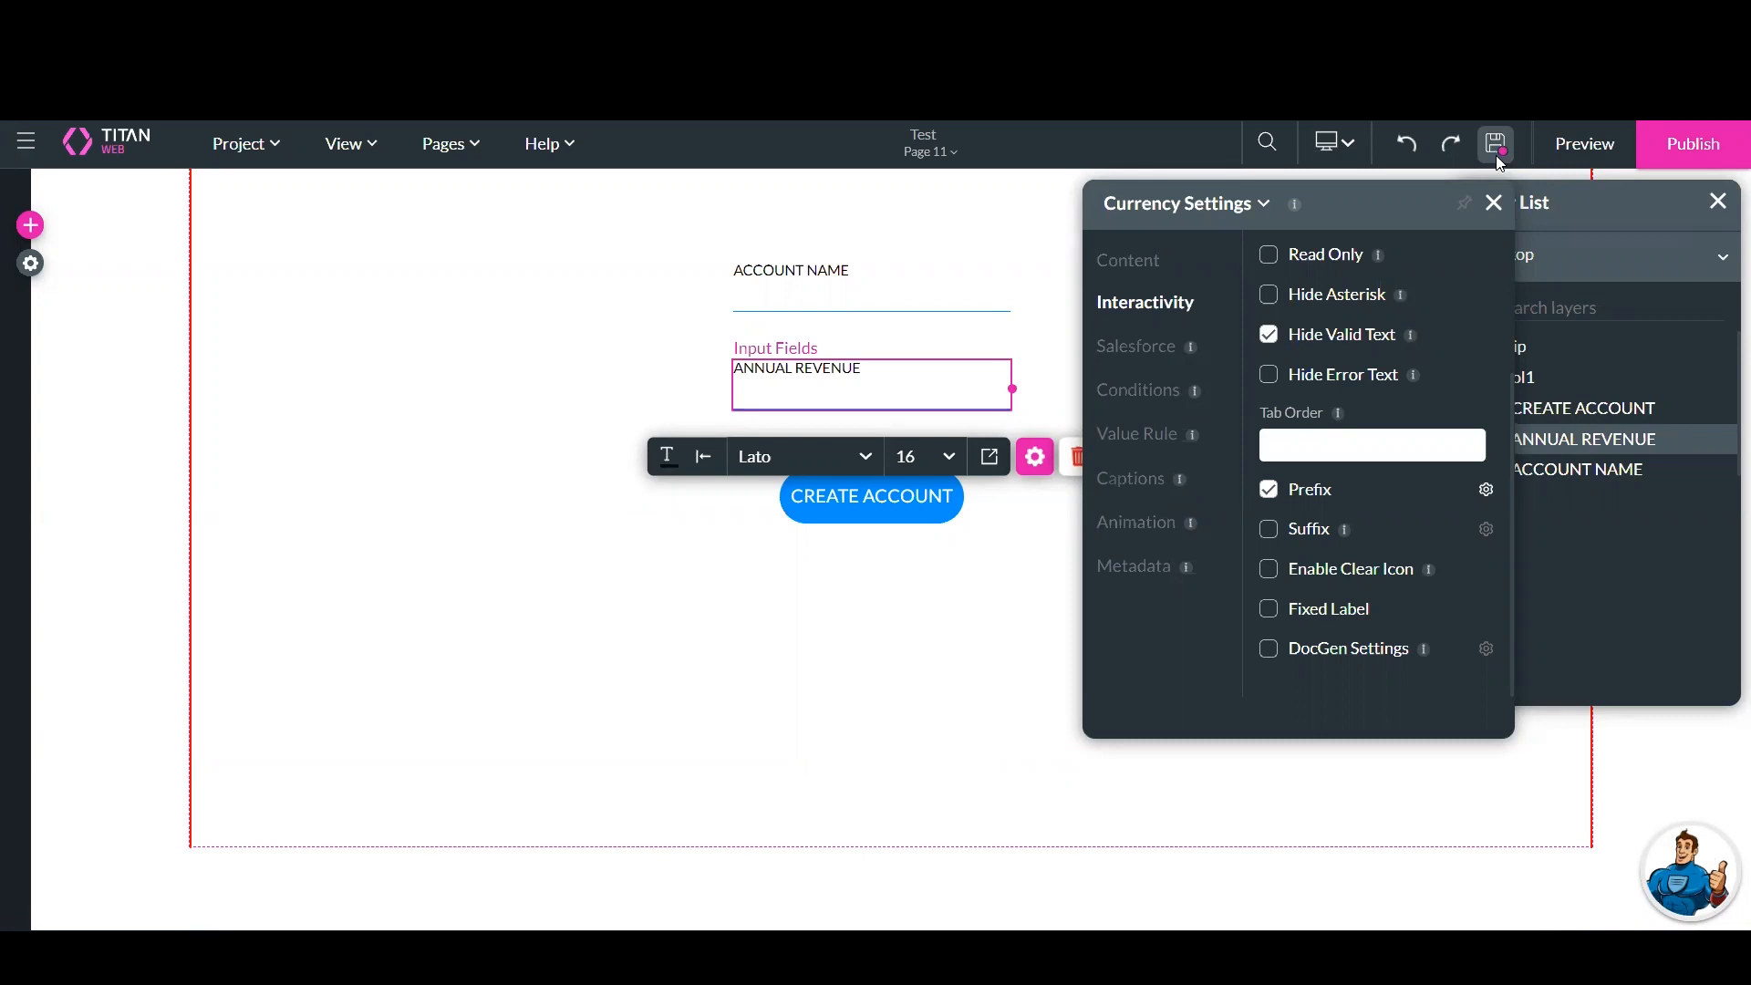
Save the page and start entering the account name in the preview form
{"action": "left_click", "coordinate": [1584, 142]}
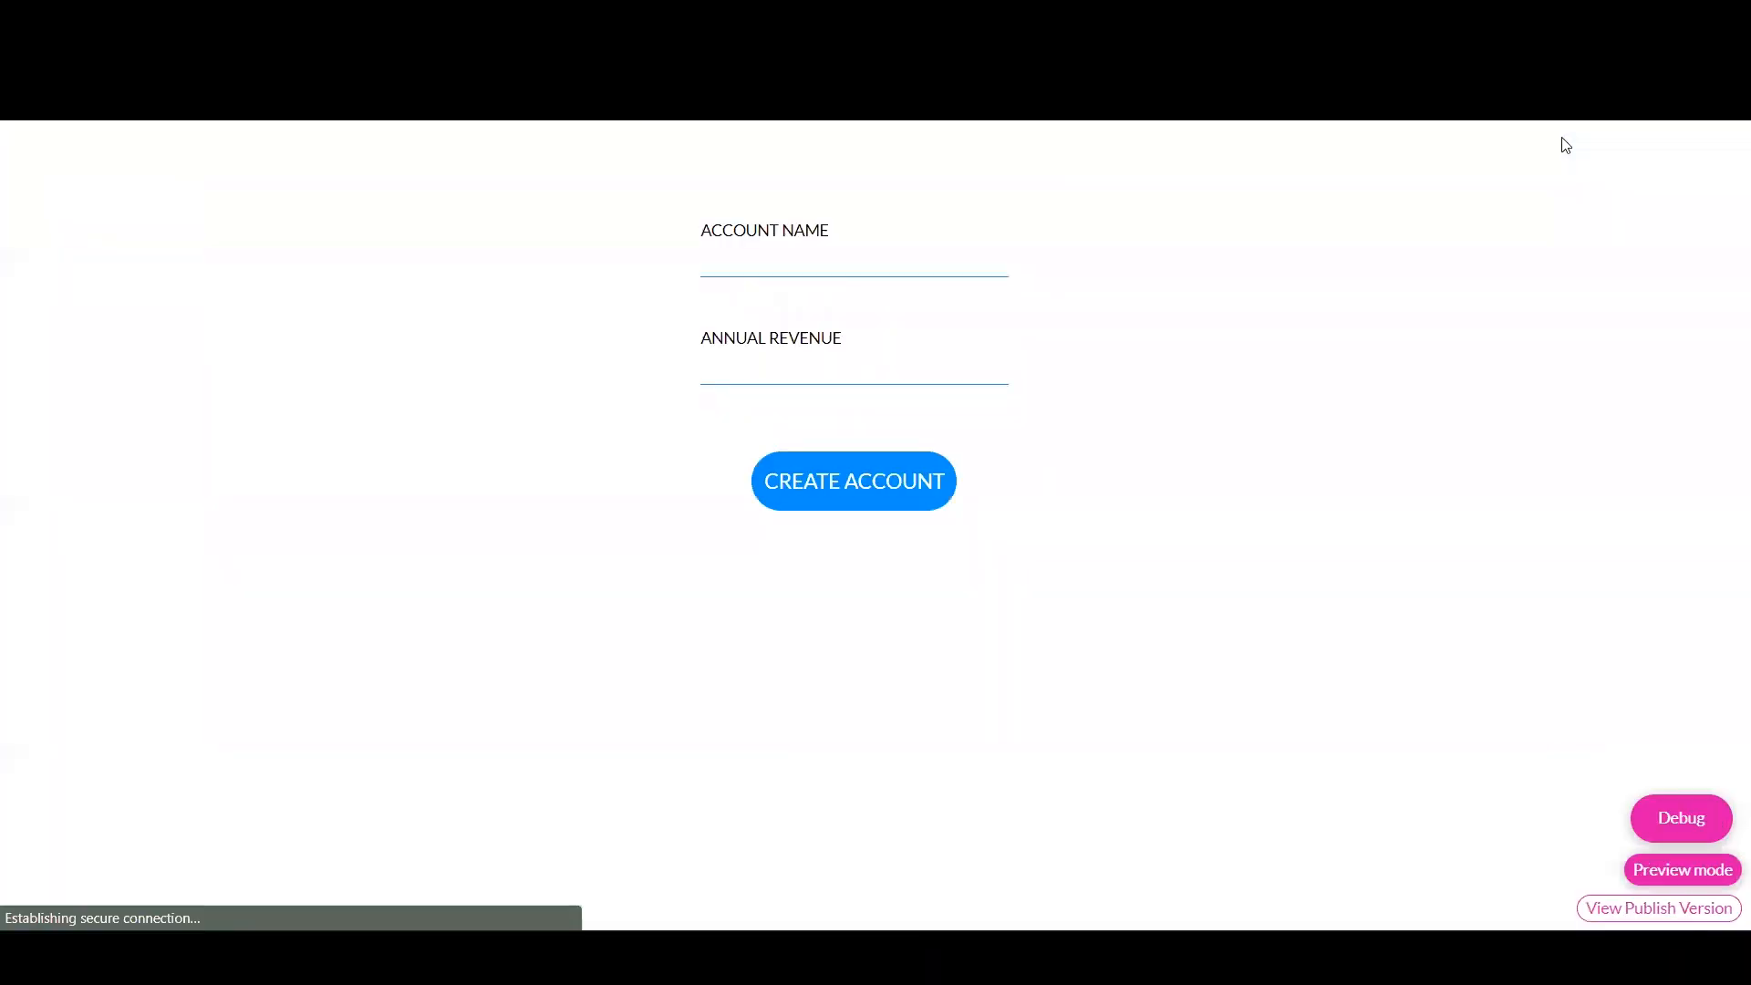
{"action": "left_click", "coordinate": [853, 261]}
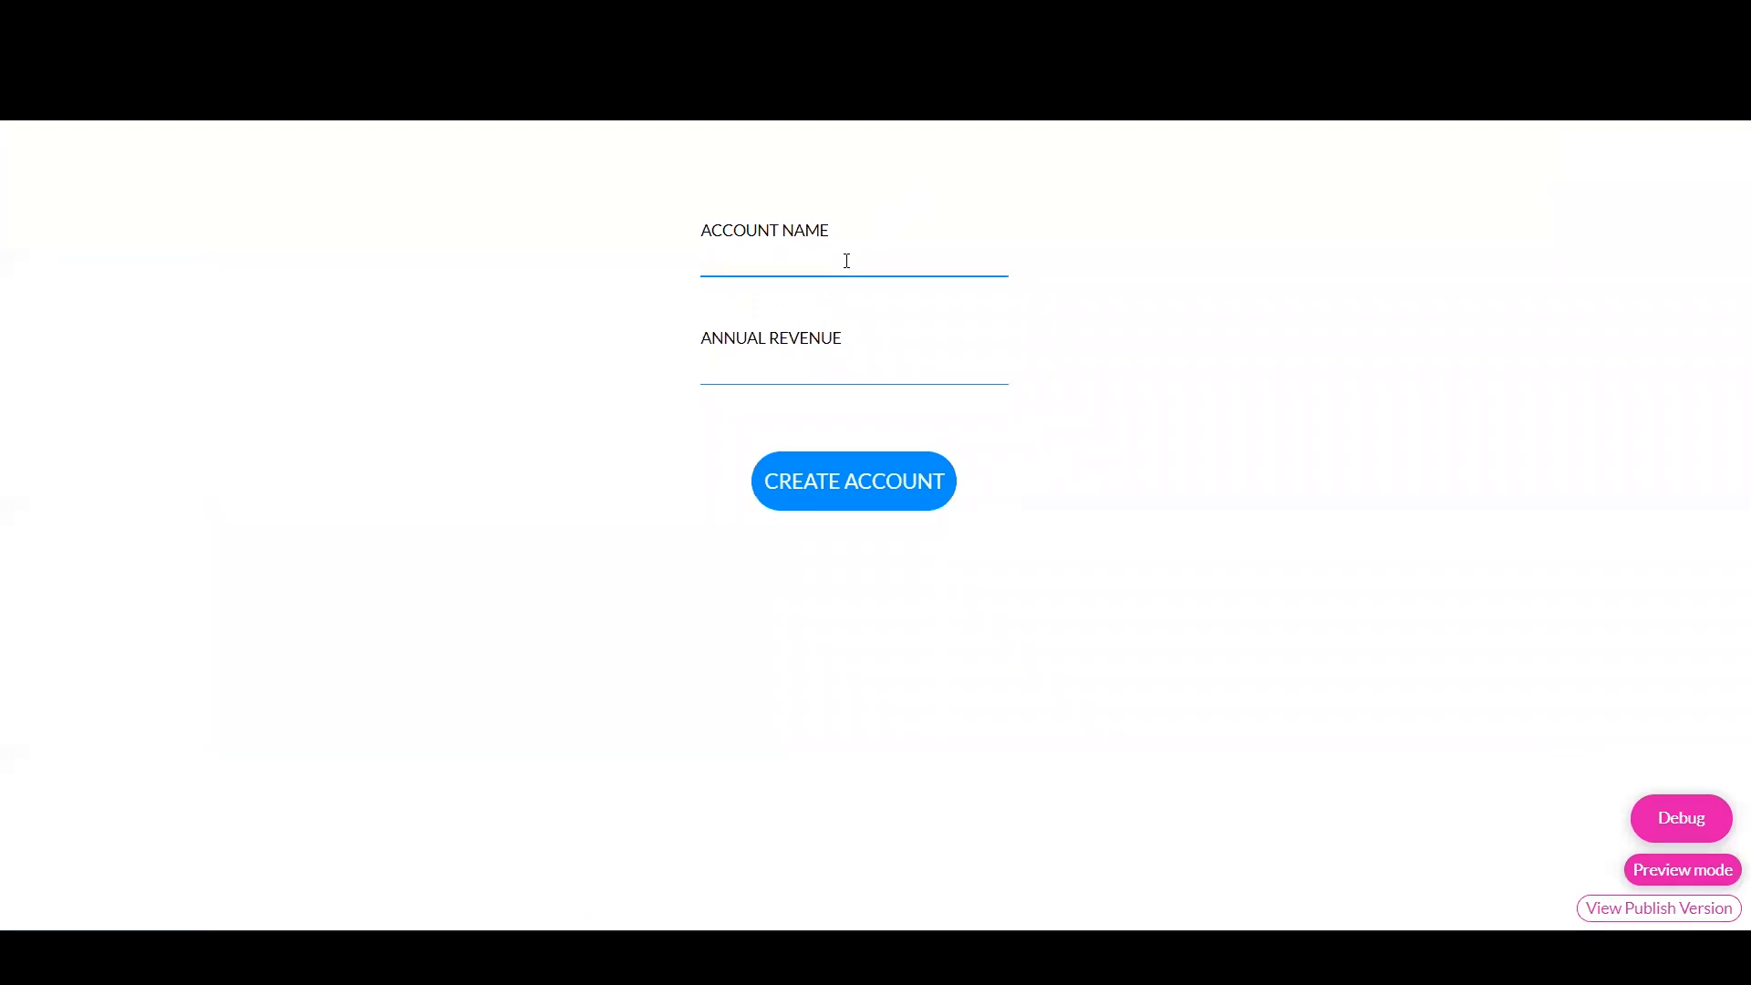
{"action": "mouse_move", "coordinate": [1275, 275]}
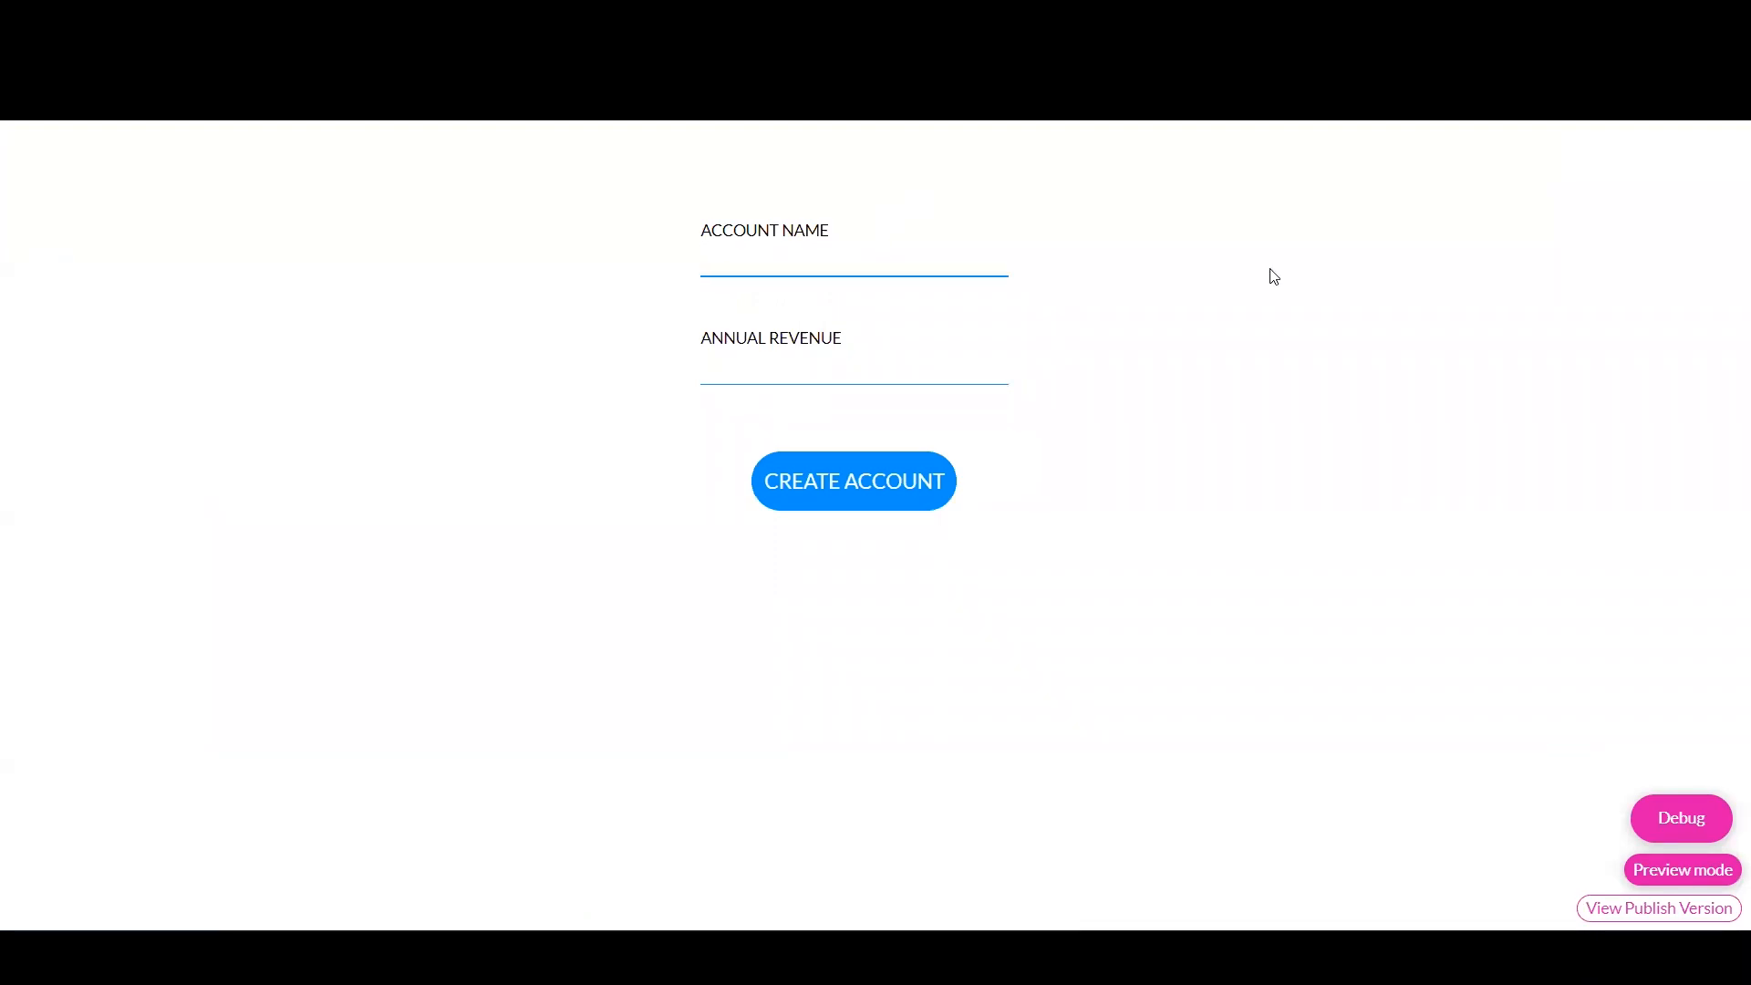
Enter 'SUNNY SALES' as Account Name and revenue 56235, formatted as USD $ 56,235.00
{"action": "type", "text": "s"}
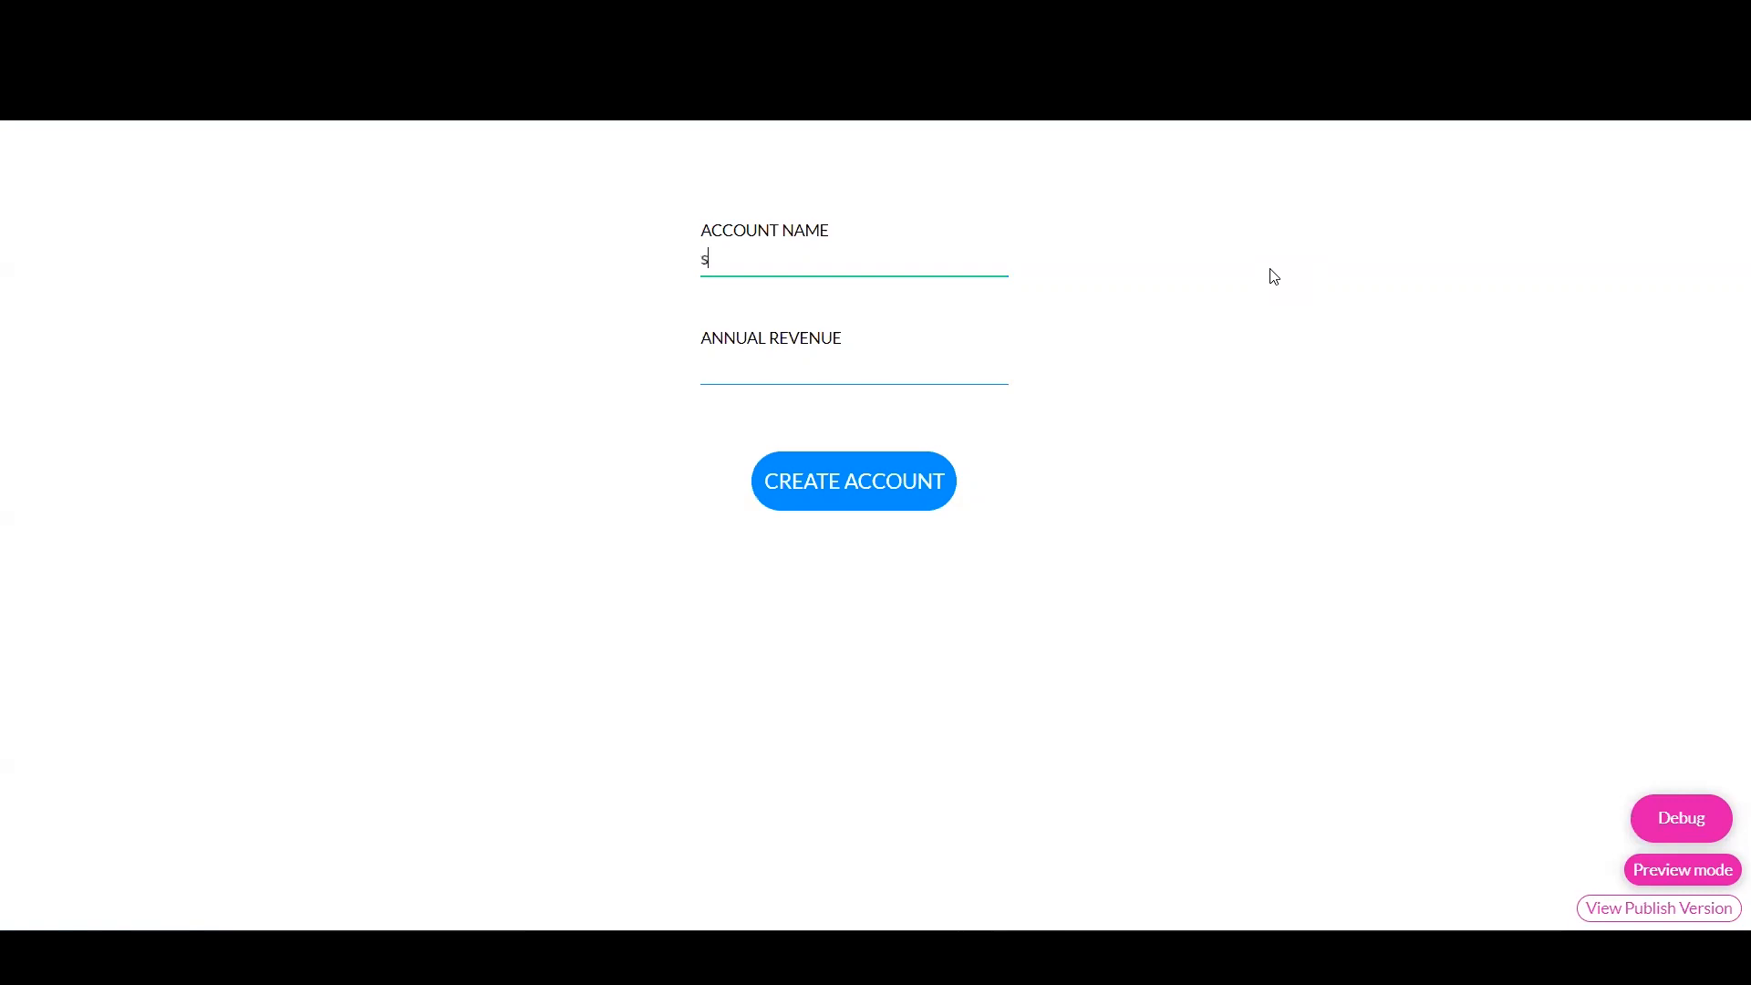
{"action": "type", "text": "S"}
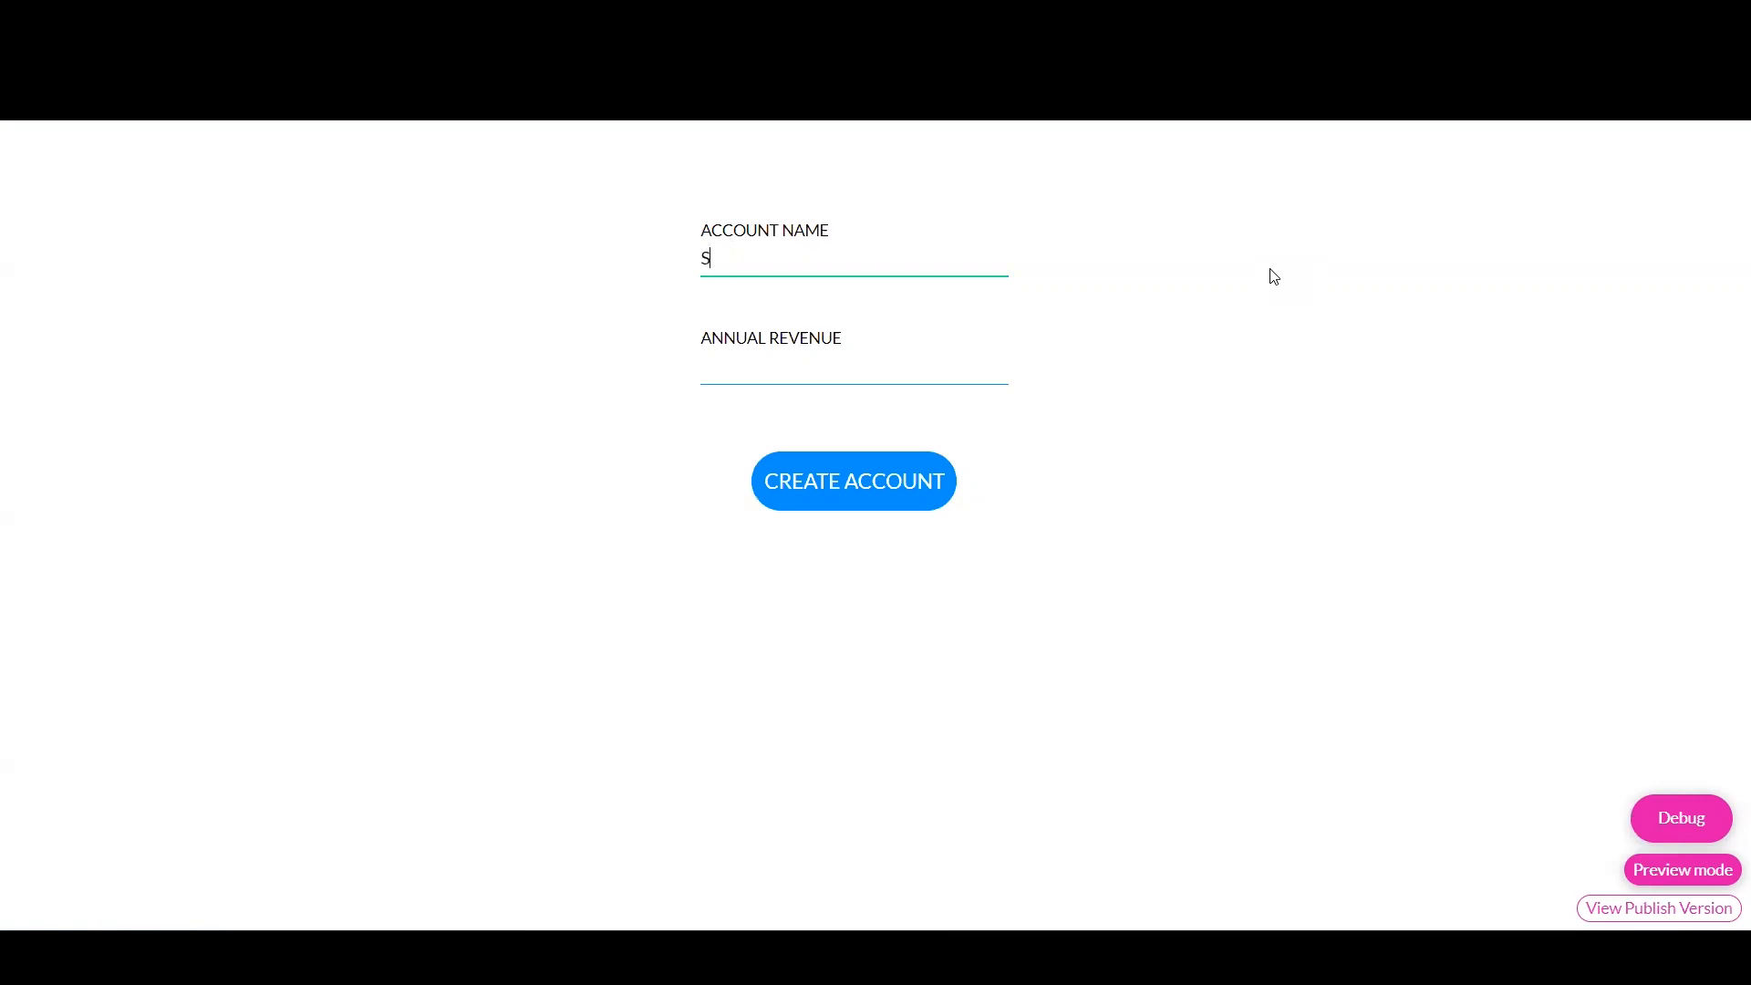
{"action": "type", "text": "UNNY SA"}
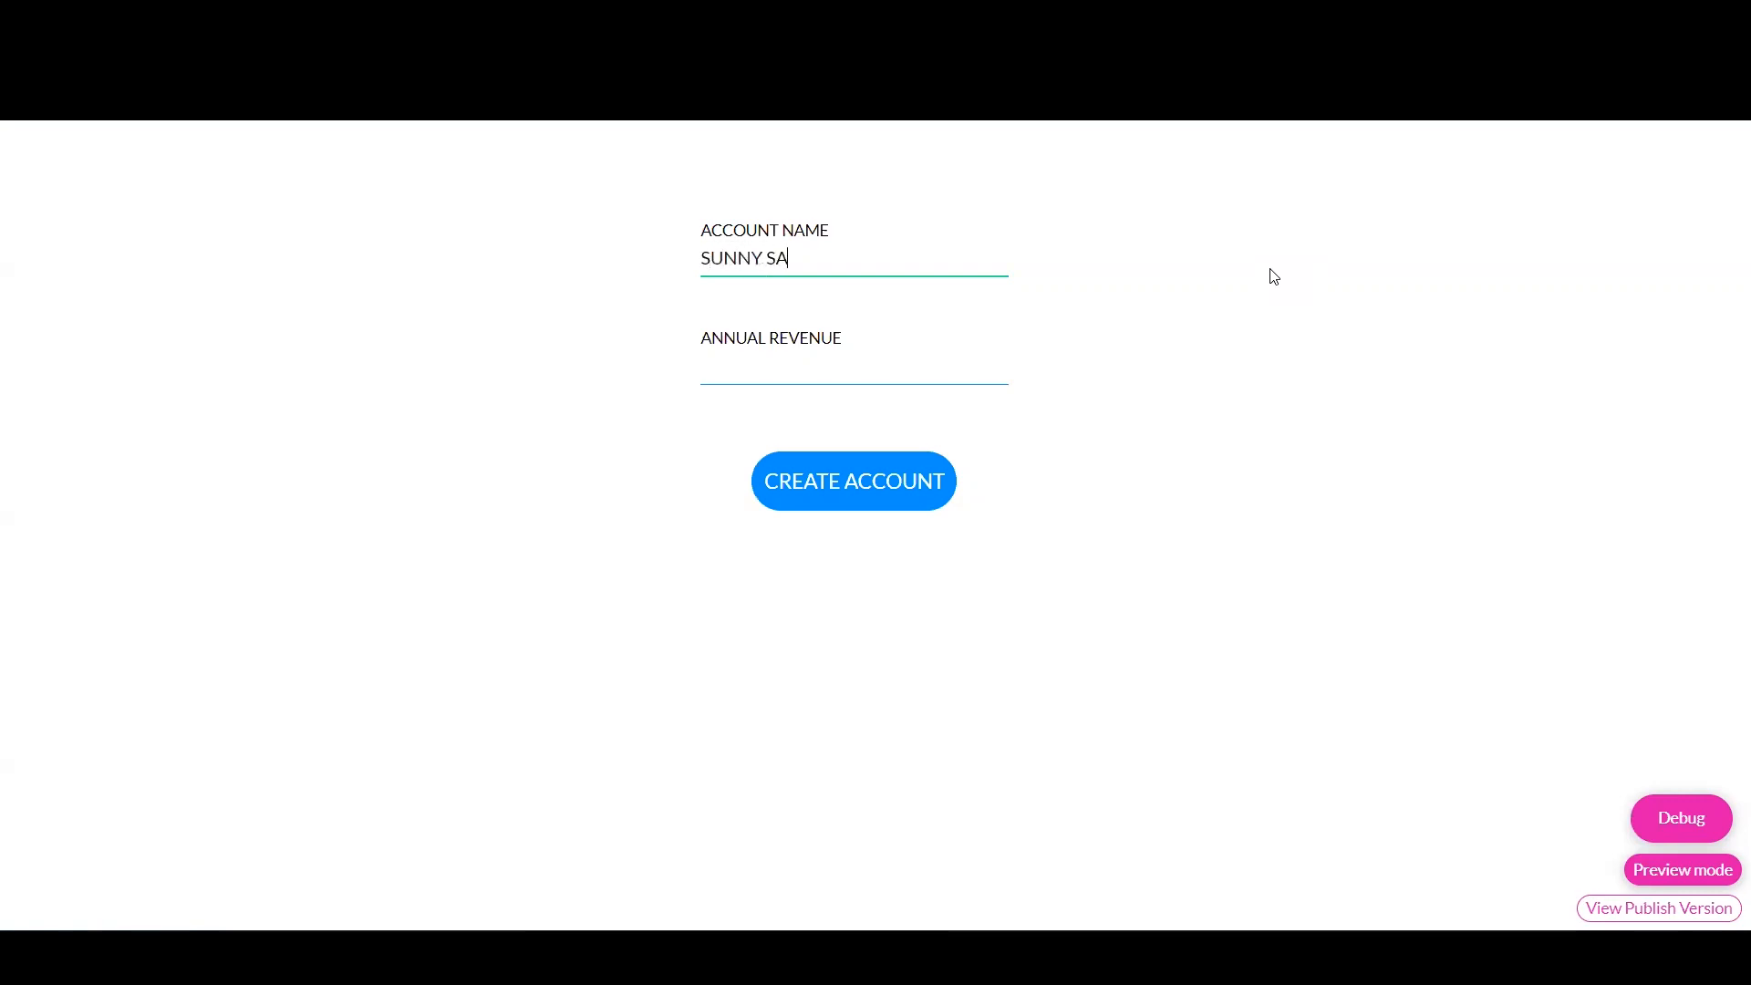
{"action": "type", "text": "LES"}
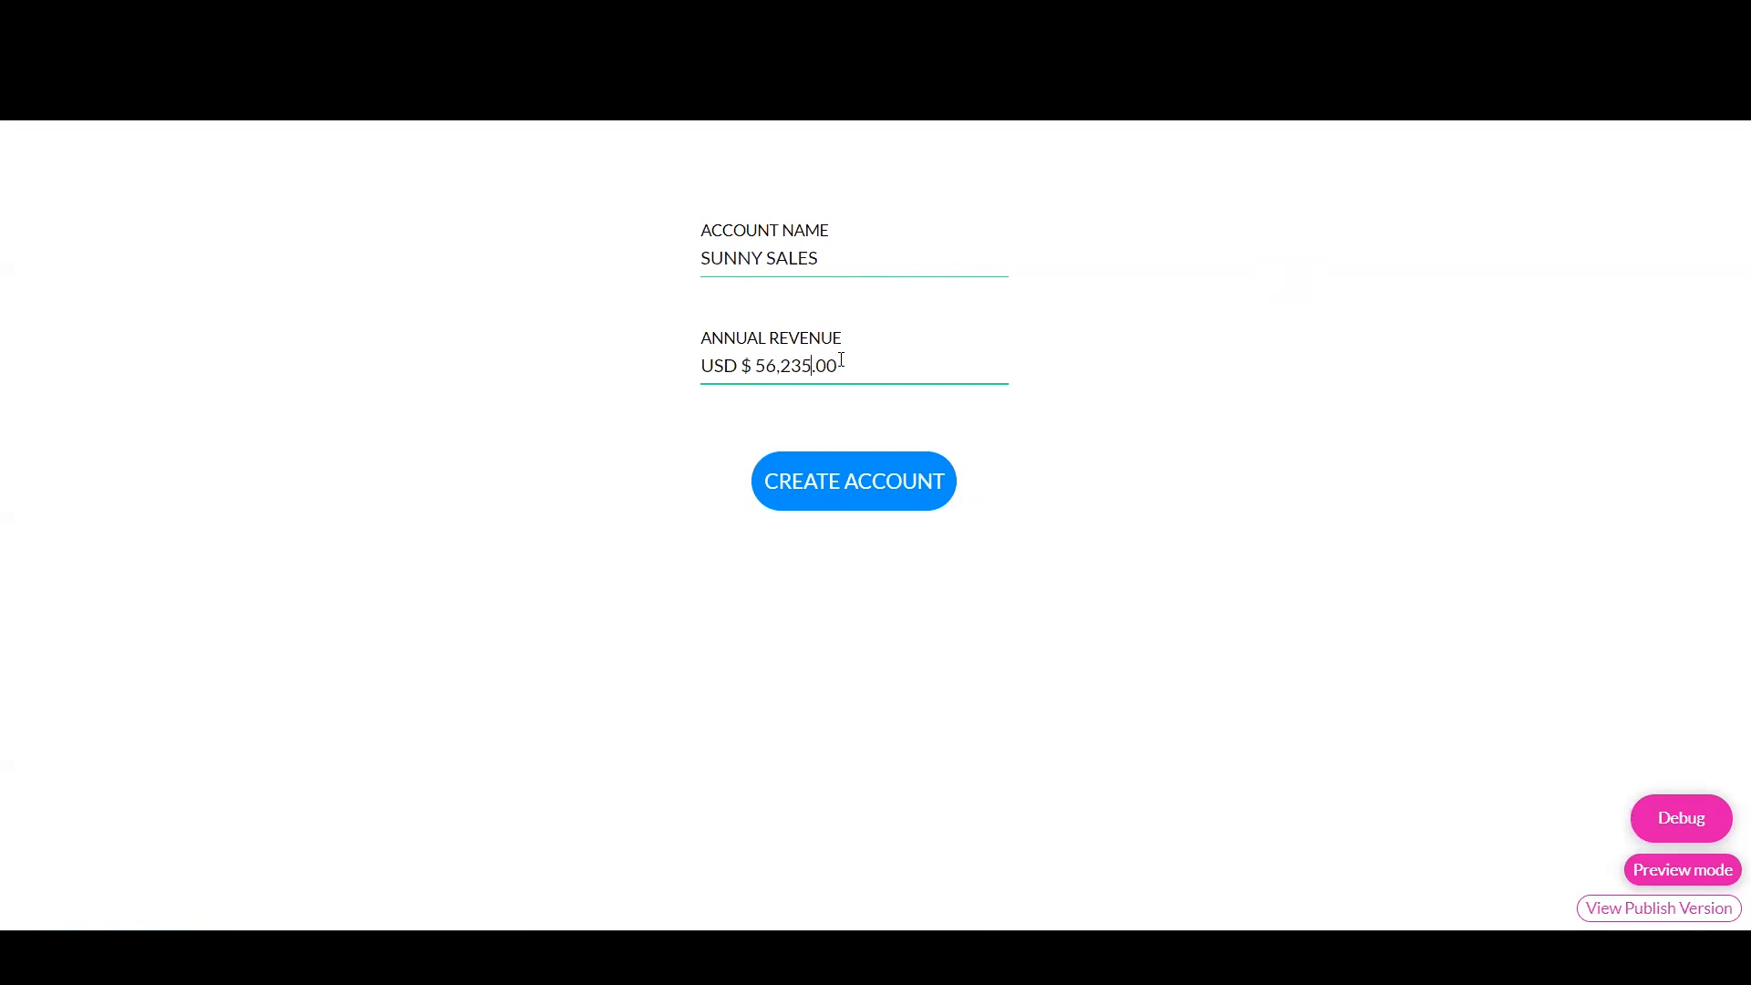
{"action": "left_click", "coordinate": [853, 479]}
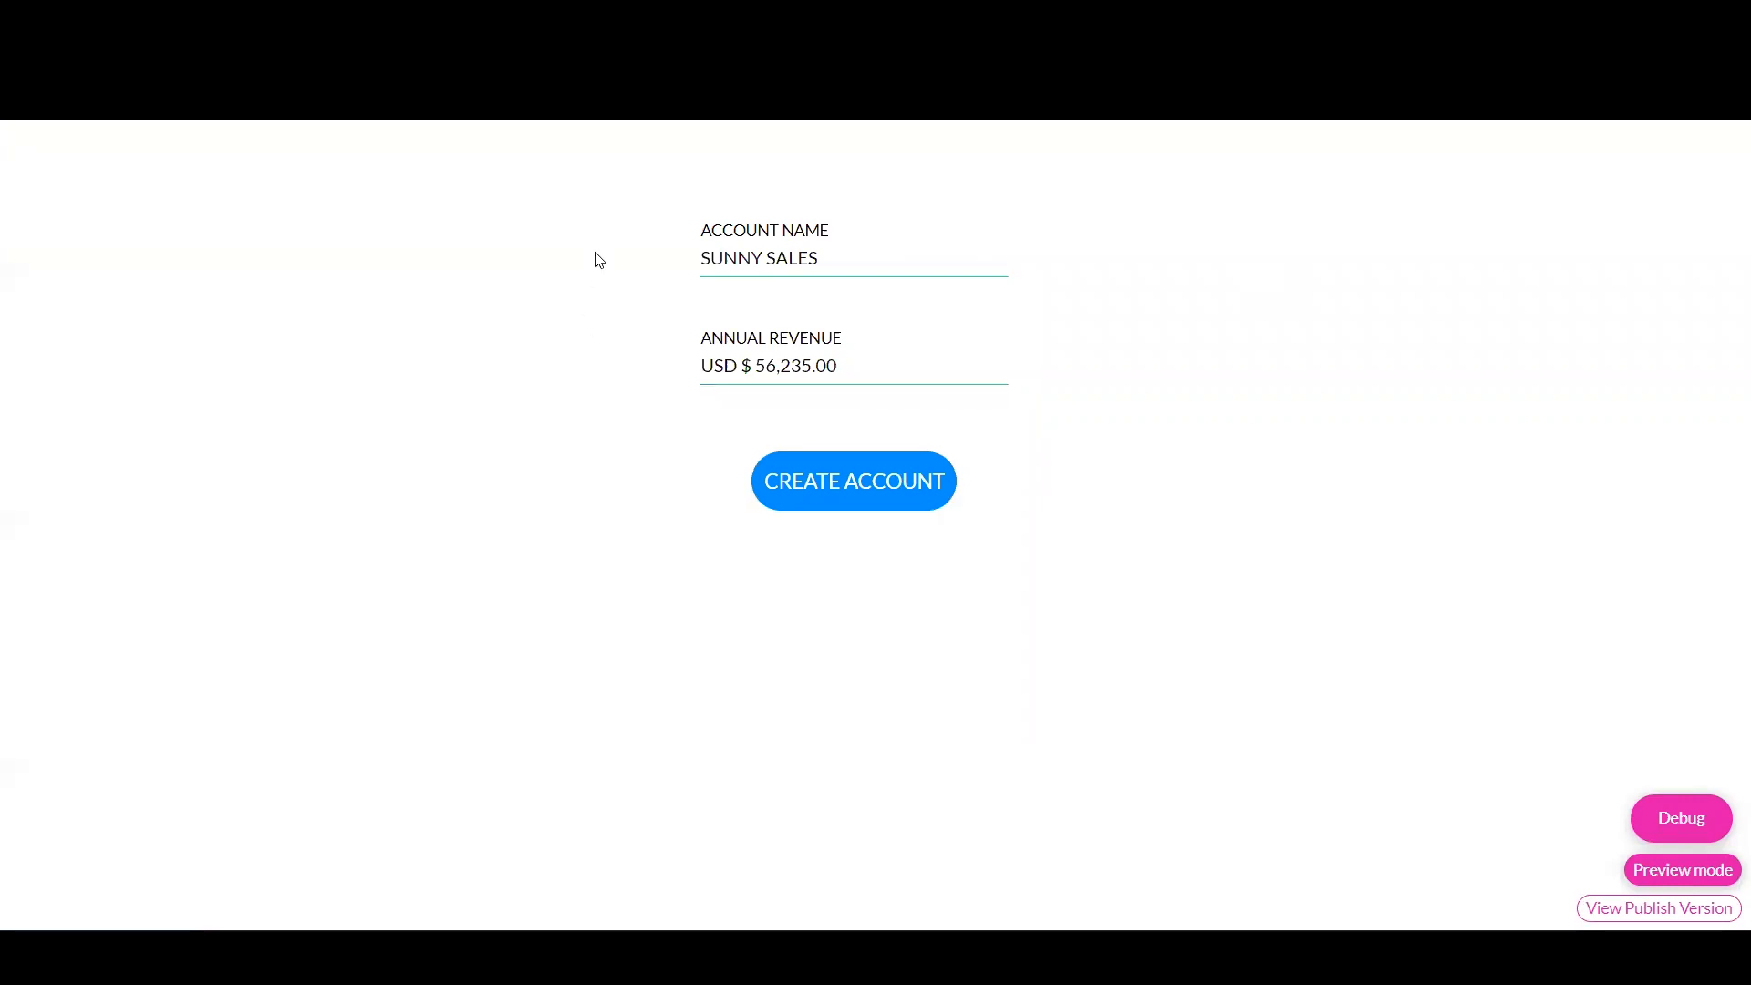
{"action": "mouse_move", "coordinate": [675, 370]}
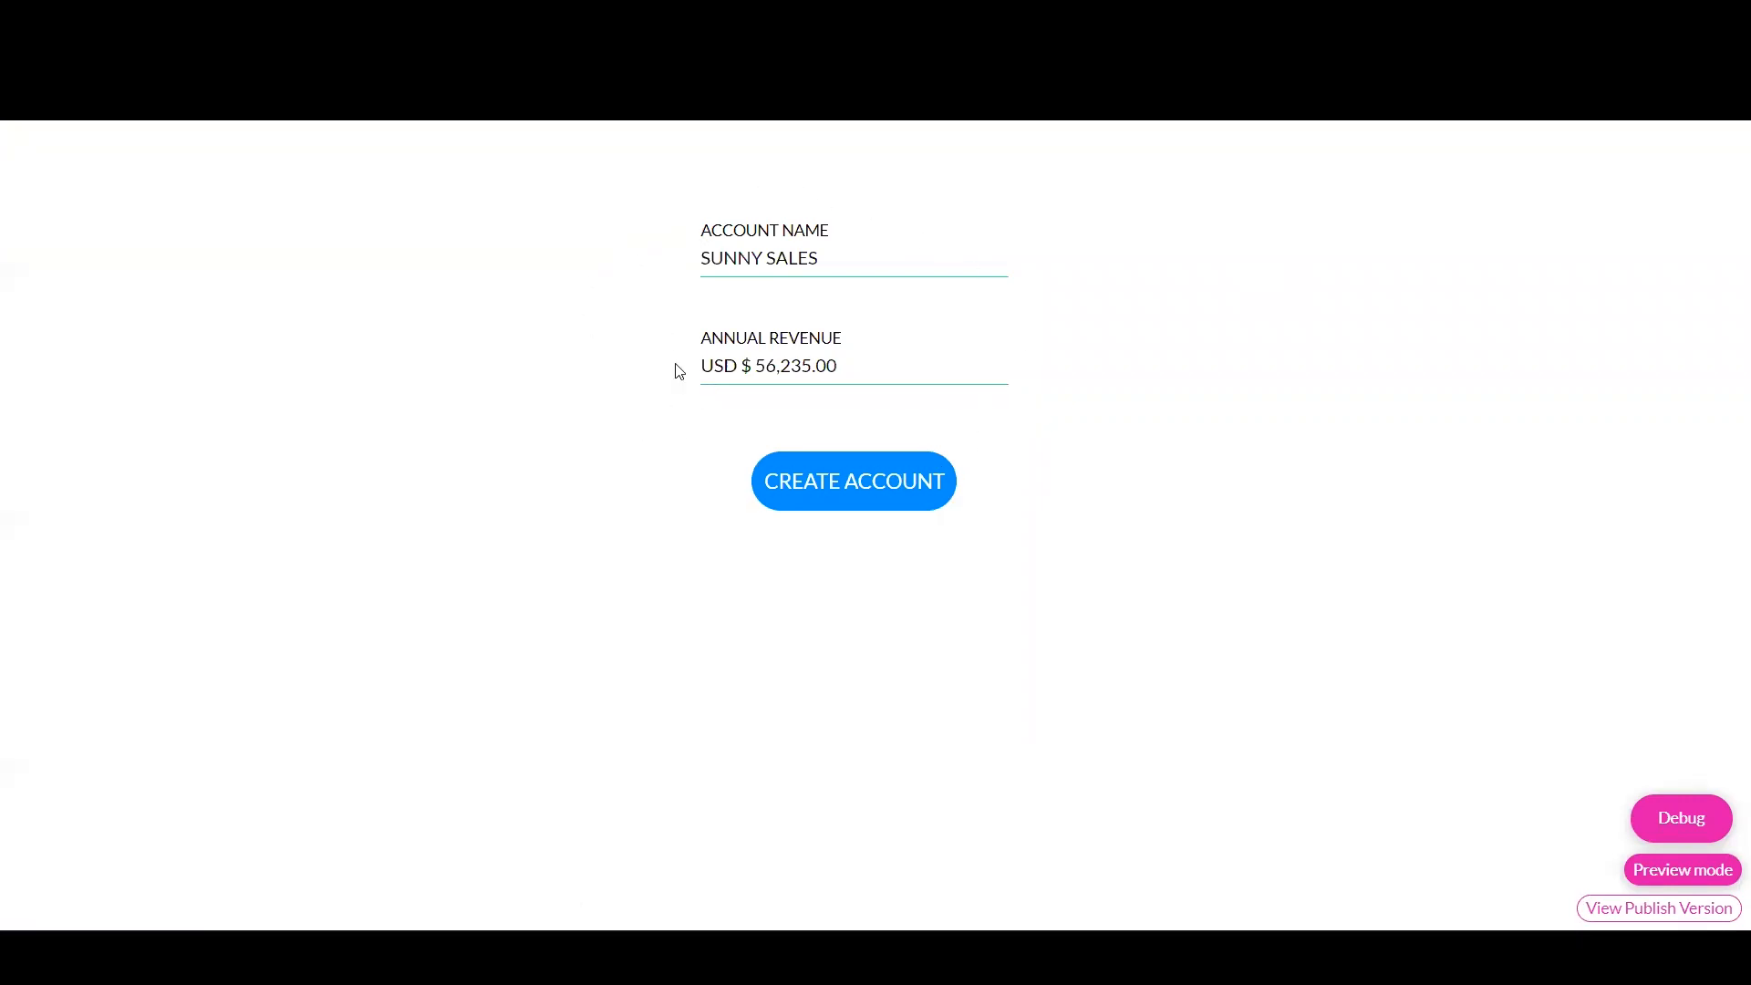